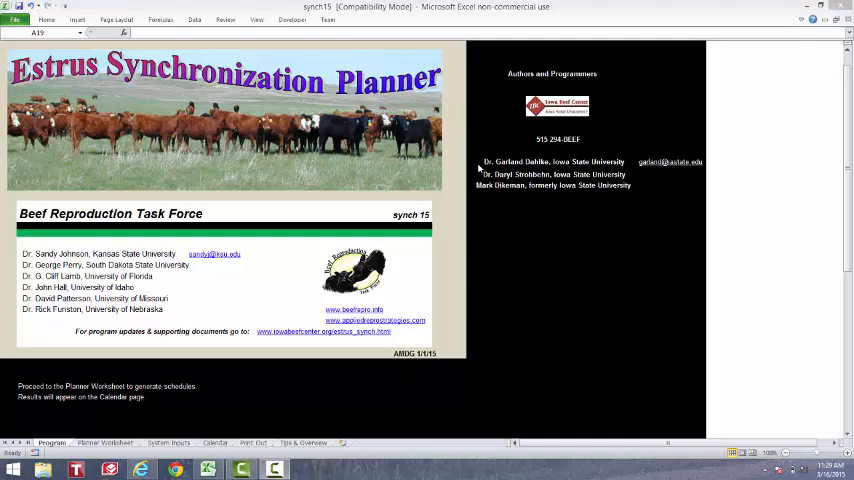
mouse_move(470, 179)
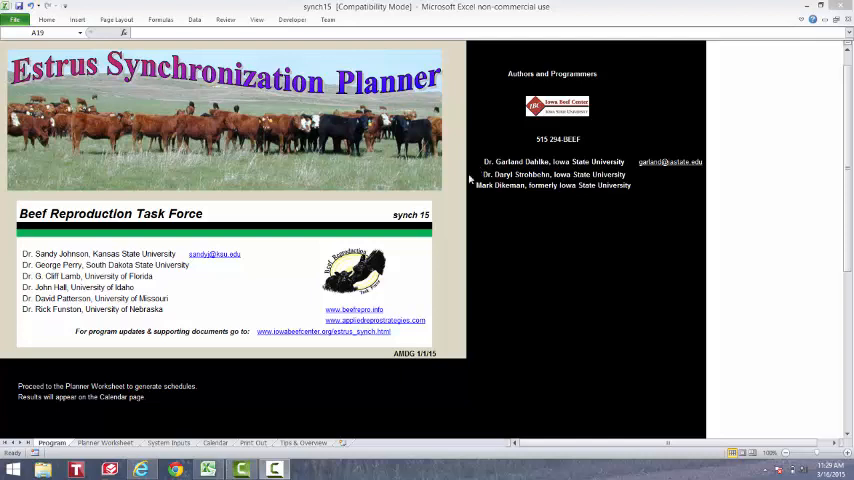
mouse_move(304, 339)
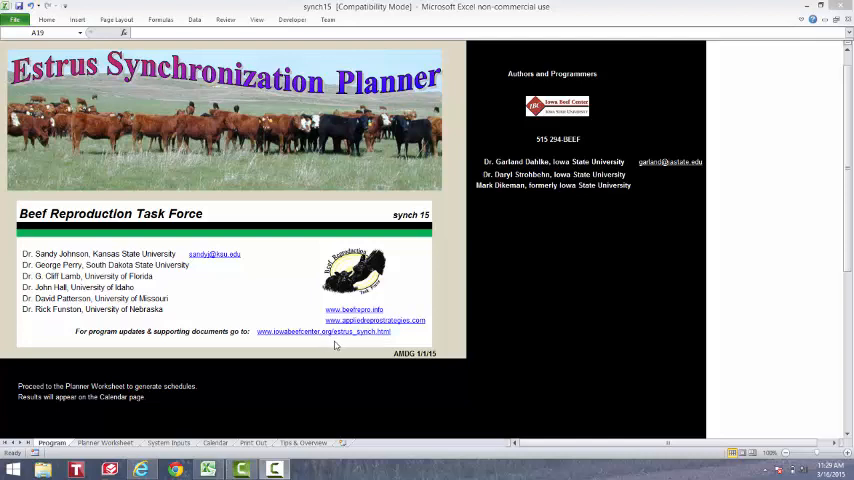
mouse_move(343, 347)
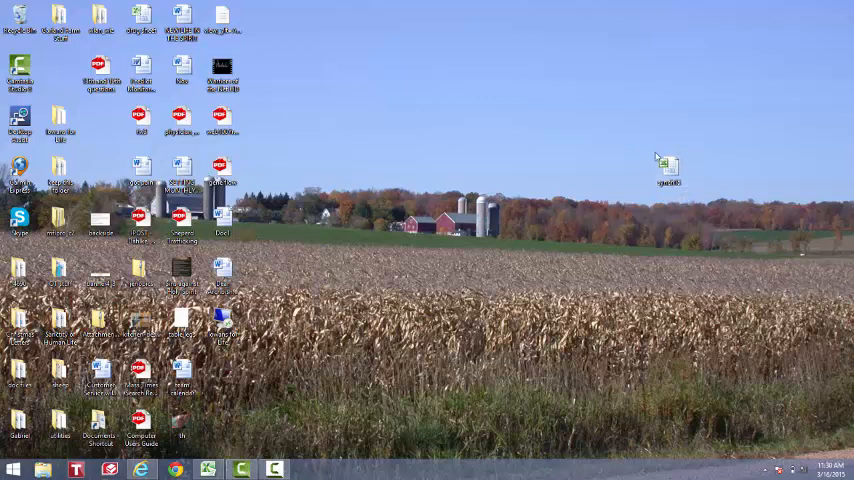
mouse_move(645, 162)
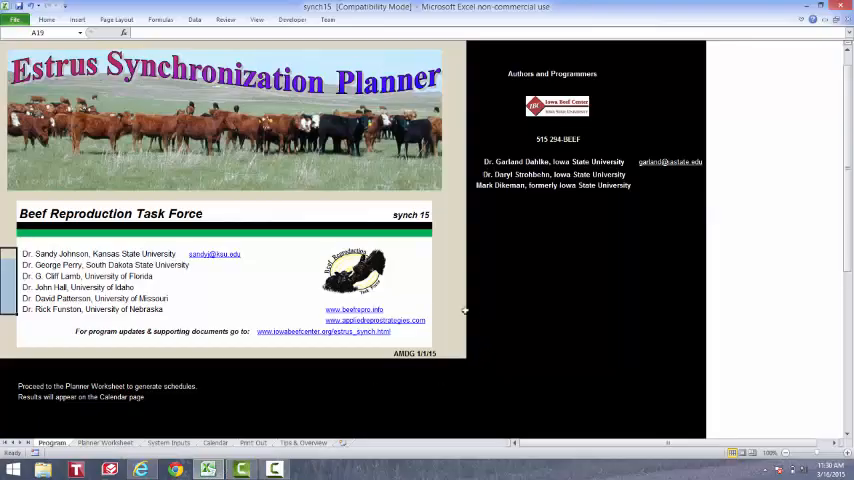
mouse_move(397, 306)
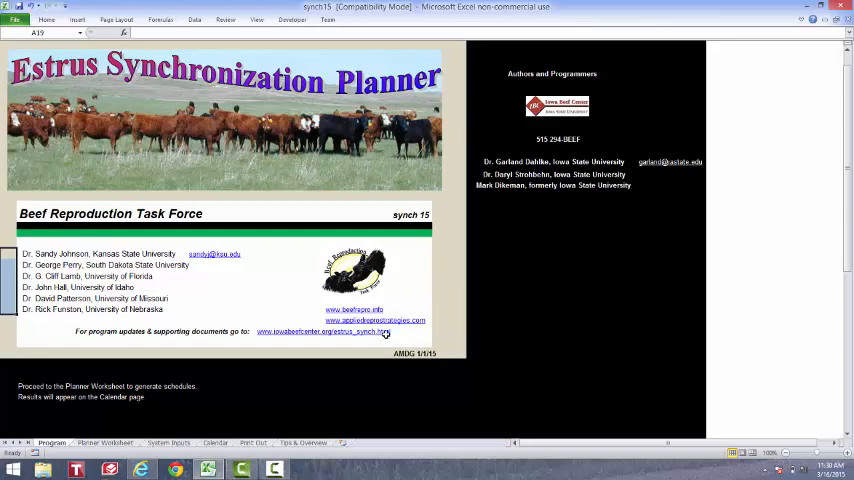
mouse_move(432, 321)
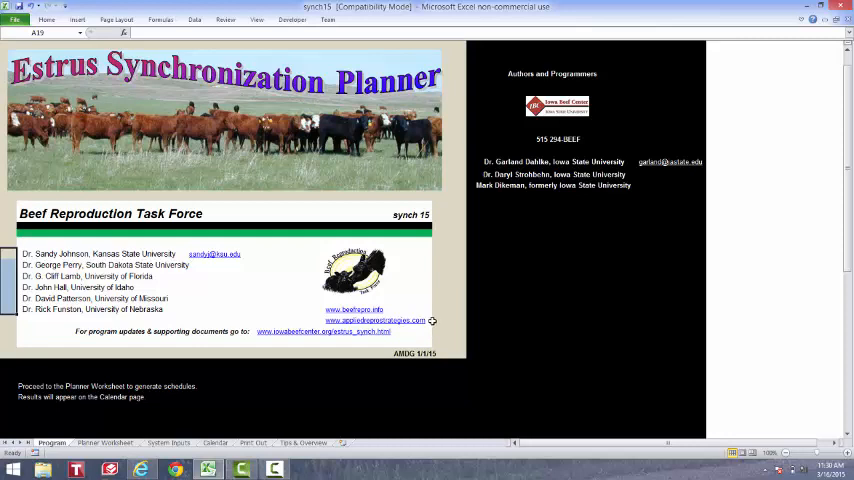
left_click(412, 308)
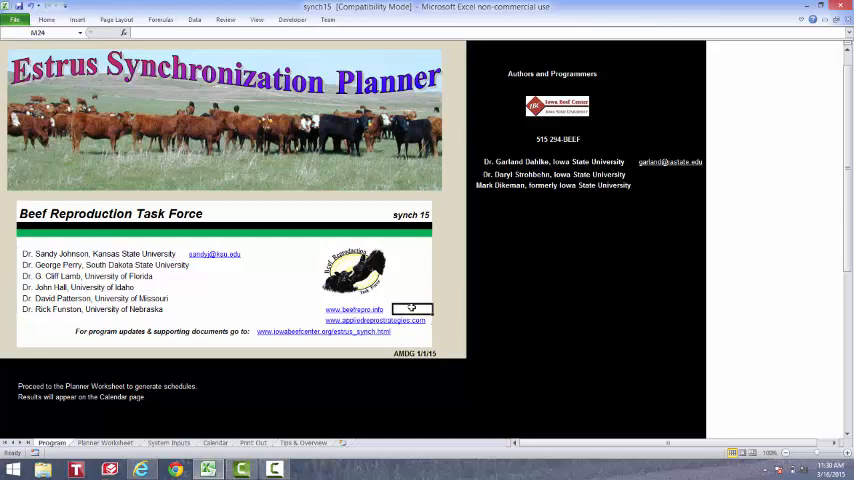
left_click(450, 318)
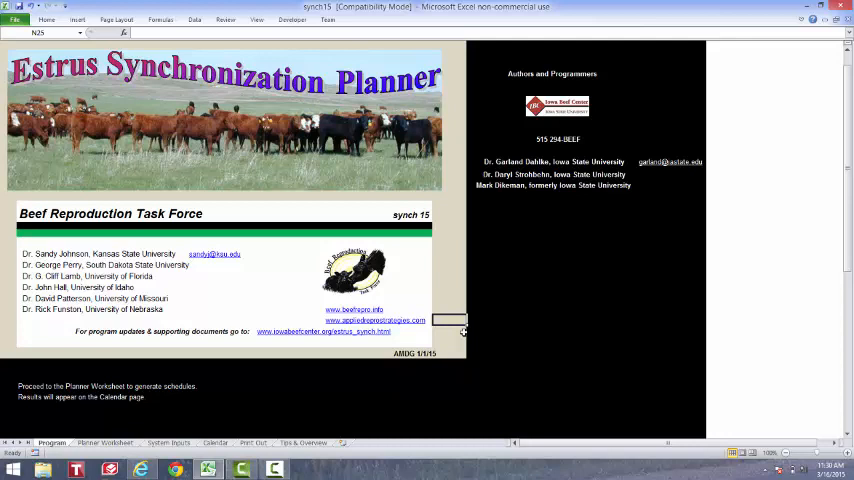
mouse_move(33, 349)
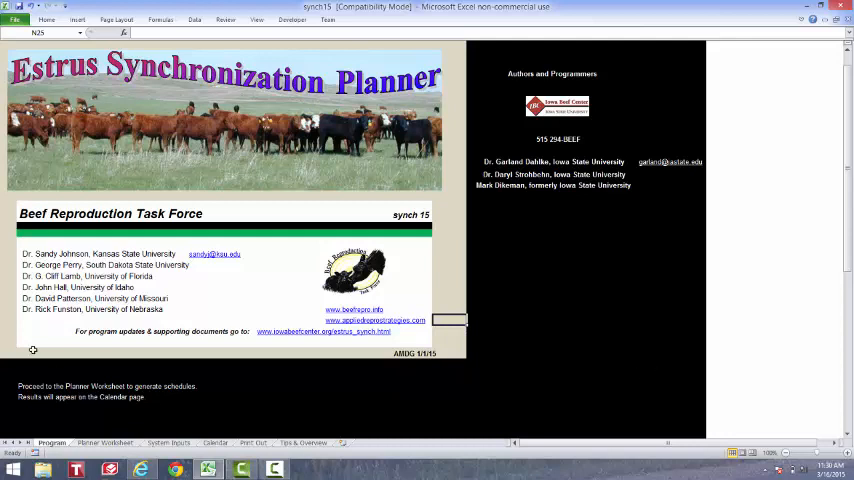
mouse_move(8, 256)
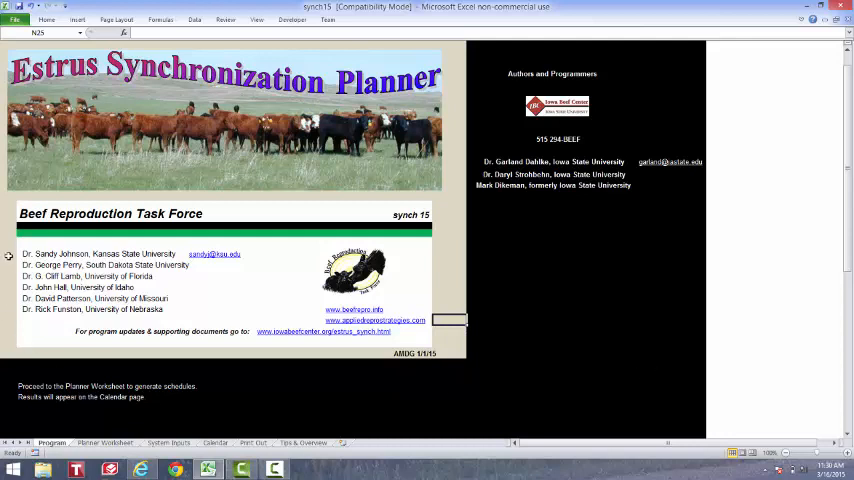
left_click(8, 280)
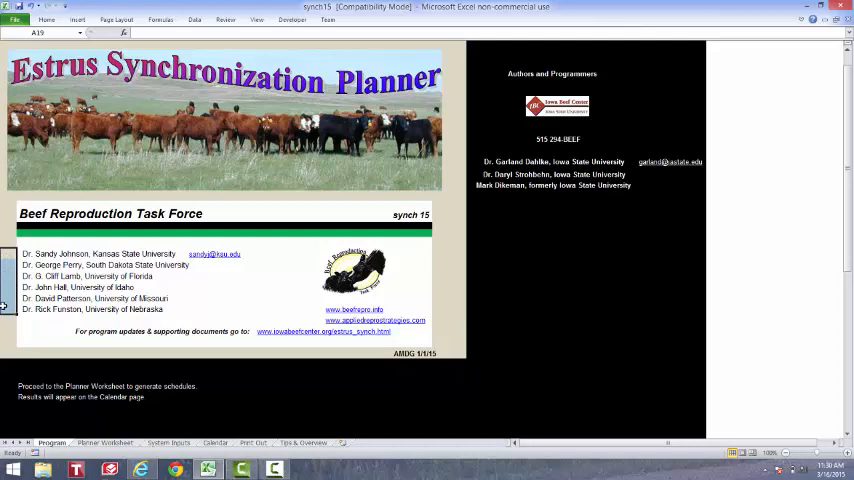
left_click(8, 319)
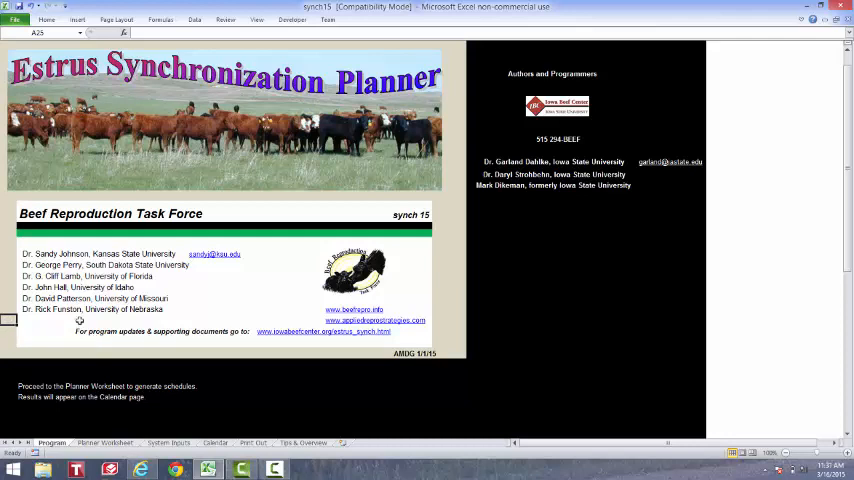
mouse_move(151, 425)
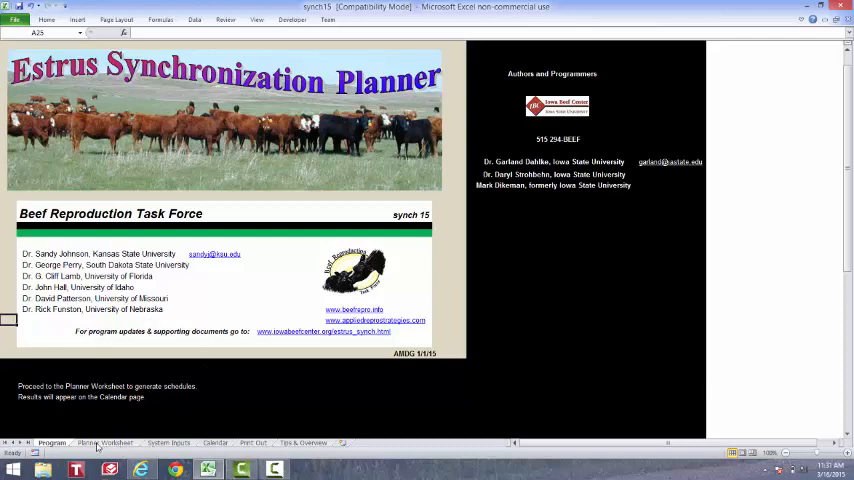
- Enter '2015 heifers' as the Group on the Planner Worksheet
left_click(104, 442)
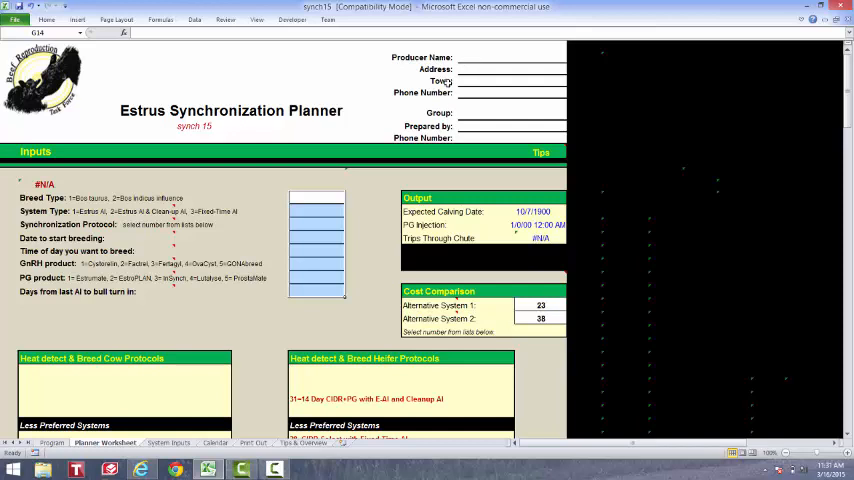
left_click(512, 112)
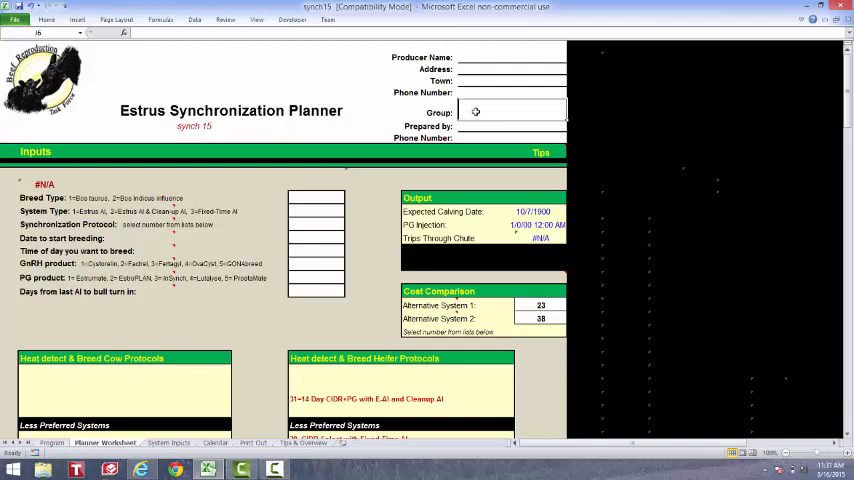
type("2015")
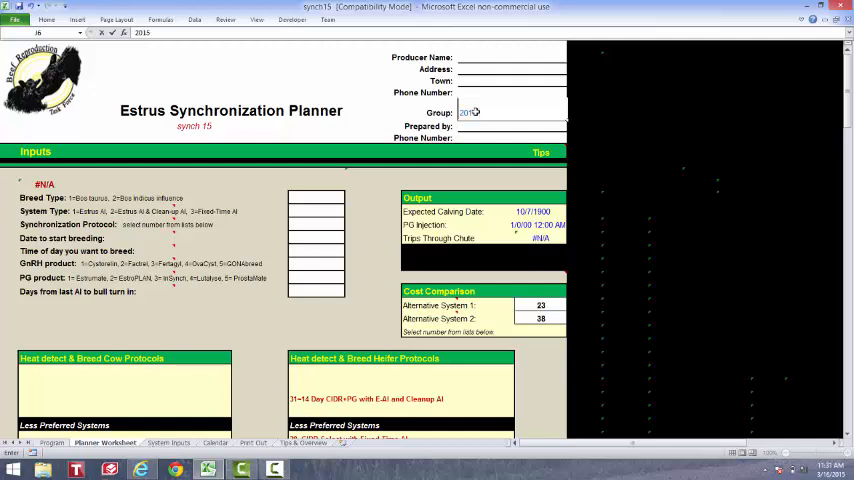
type("heifer")
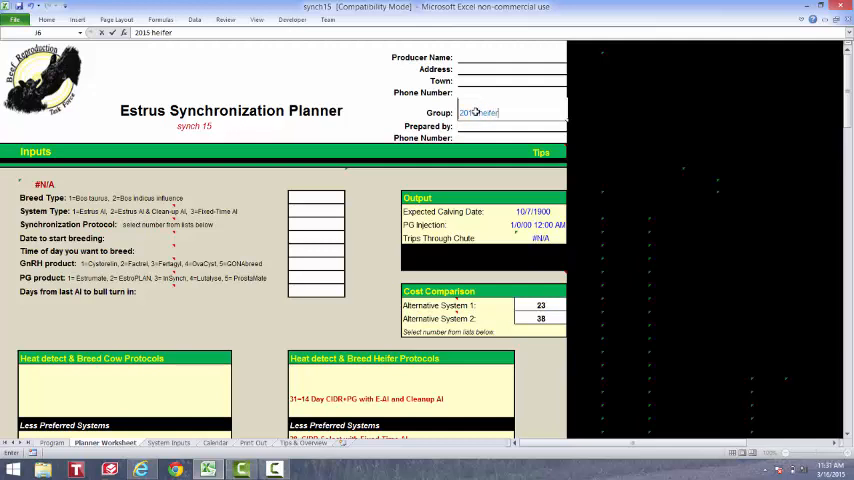
type("s")
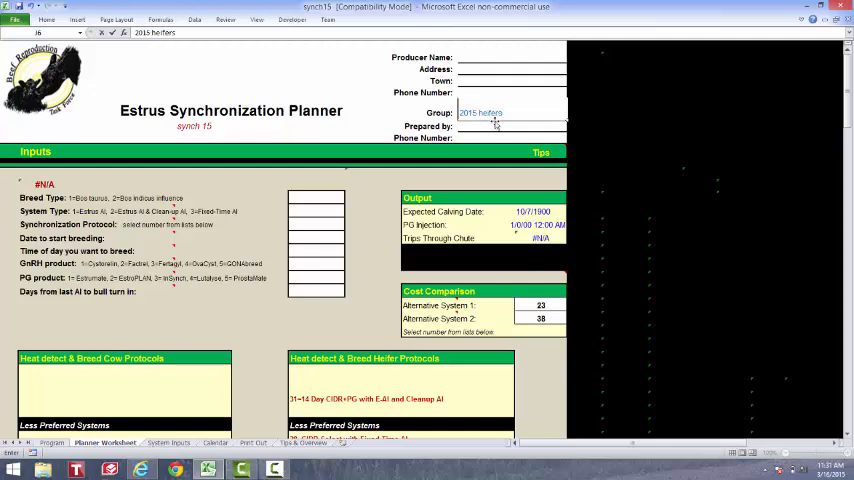
left_click(511, 126)
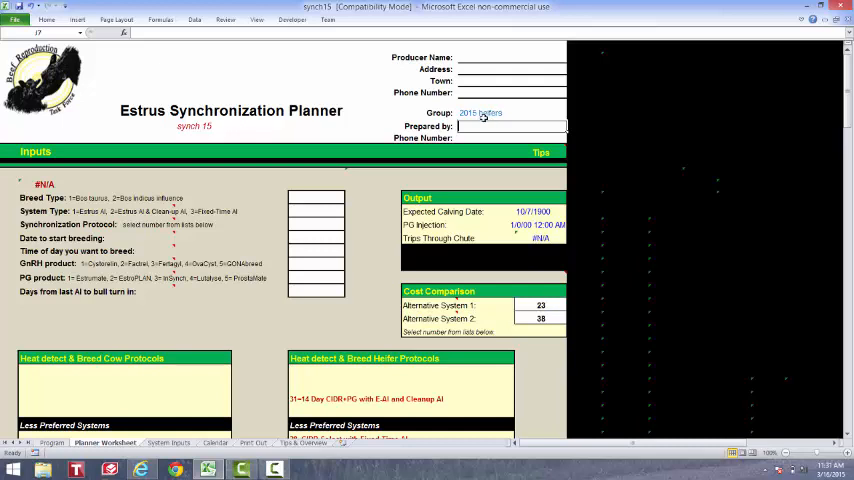
mouse_move(353, 200)
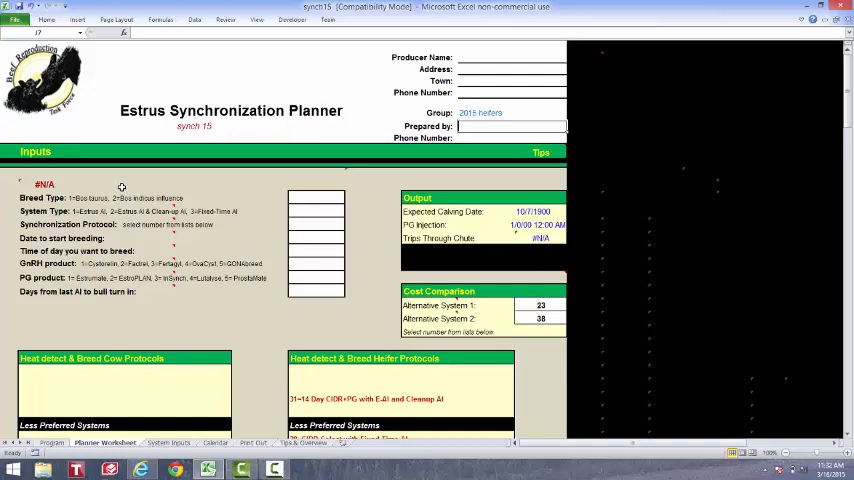
mouse_move(128, 188)
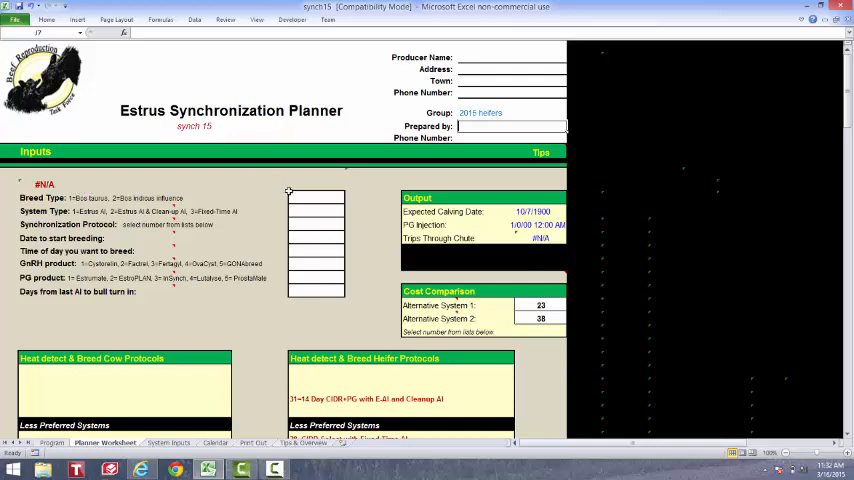
- Set Breed Type to 1 (Bos taurus) in input cell G14
left_click(315, 197)
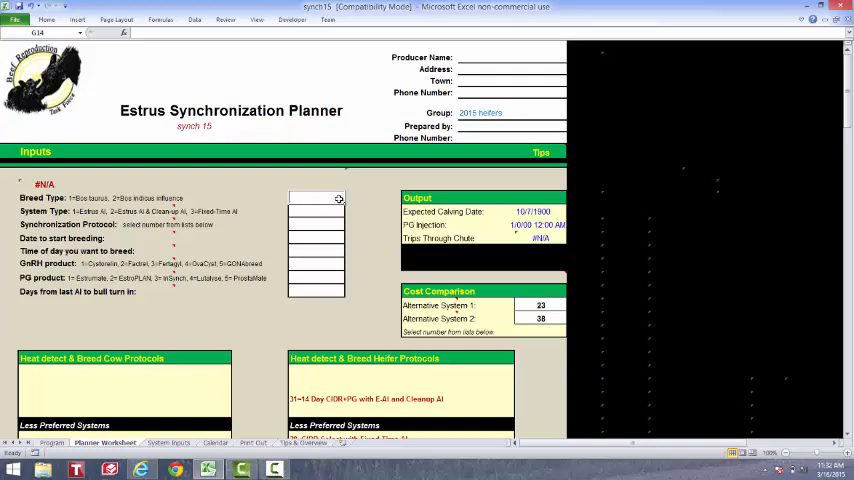
type("1")
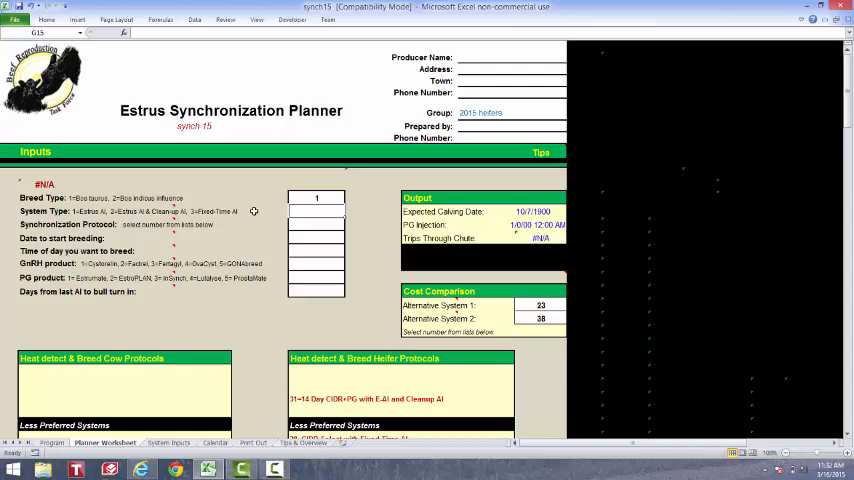
mouse_move(140, 195)
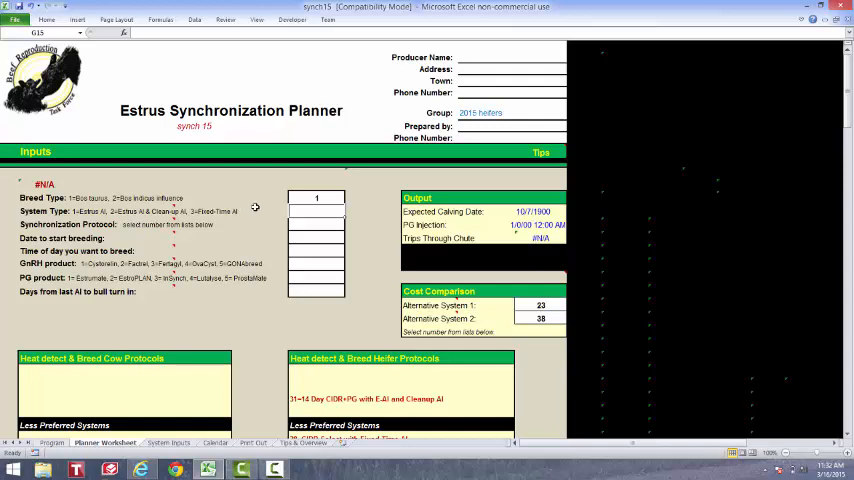
mouse_move(171, 174)
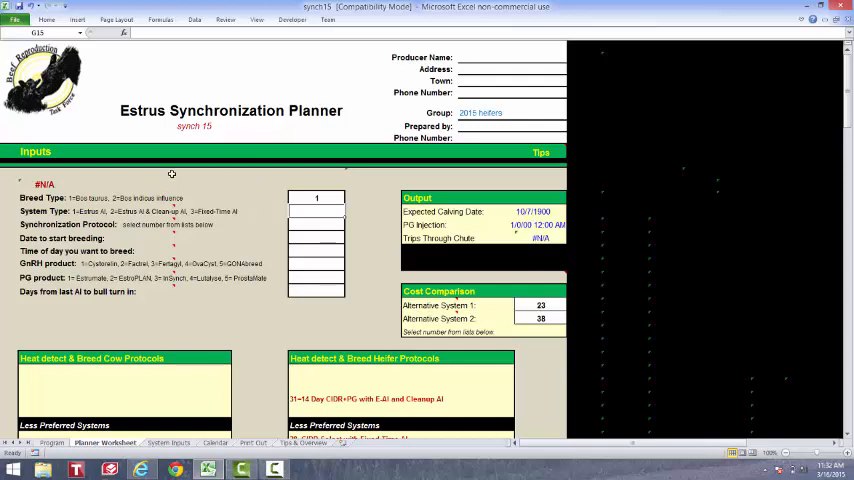
mouse_move(232, 212)
type("3")
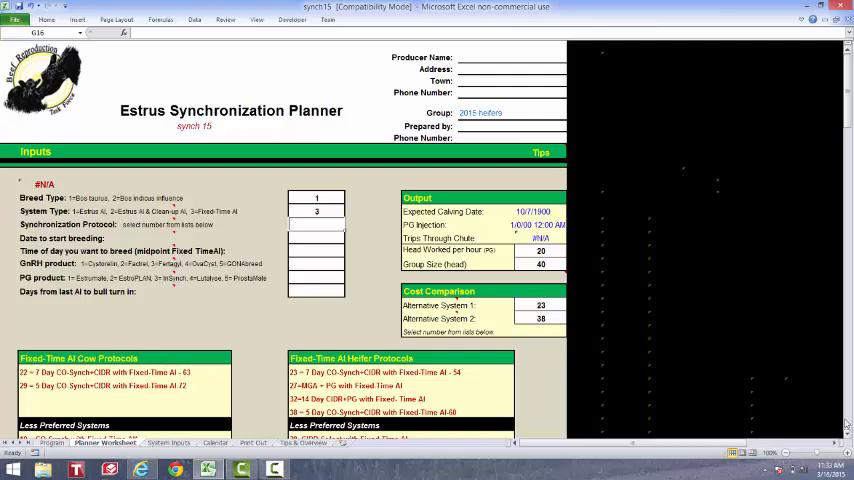
scroll("down", 3)
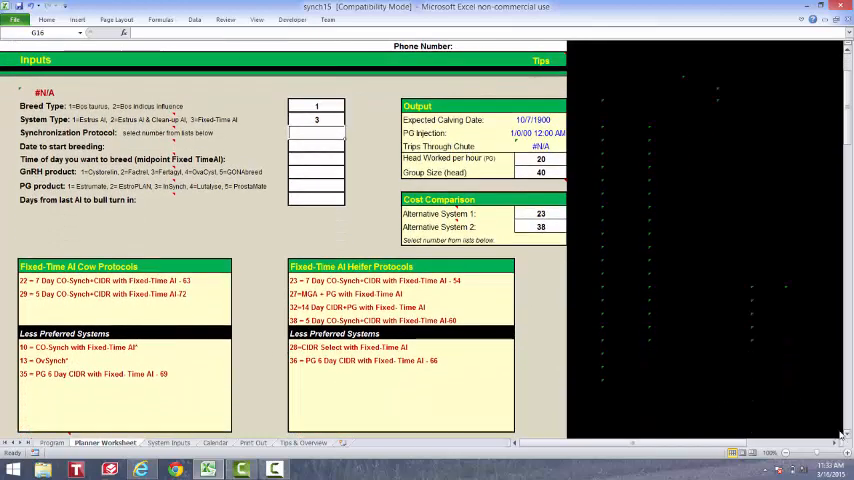
left_click(316, 120)
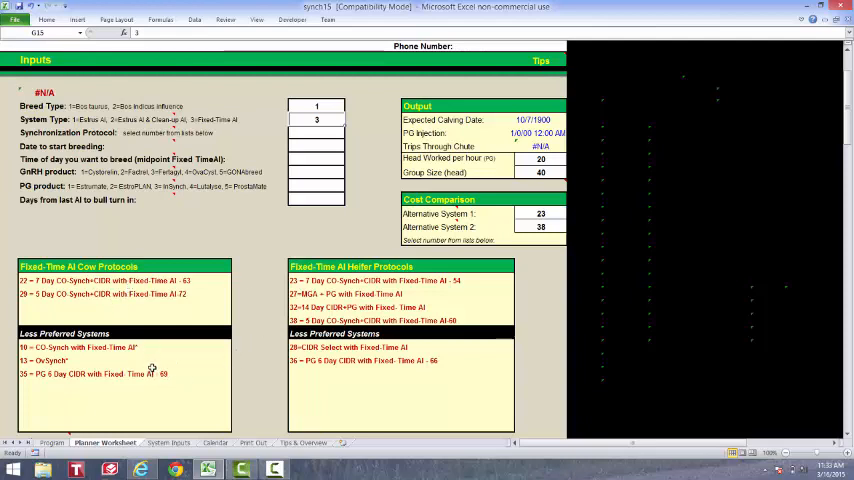
mouse_move(272, 354)
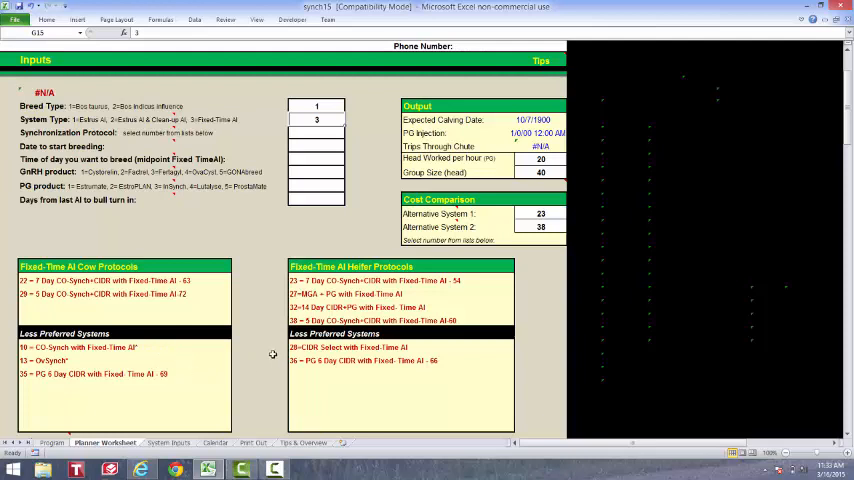
left_click(260, 358)
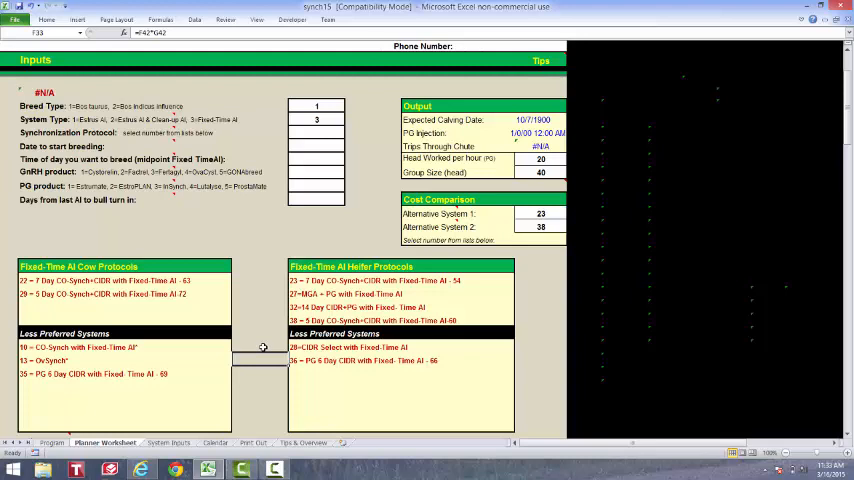
left_click(260, 347)
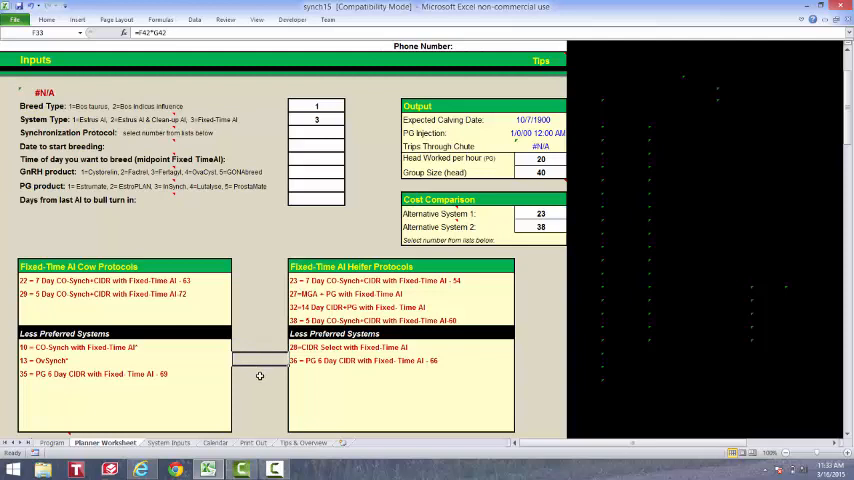
mouse_move(259, 372)
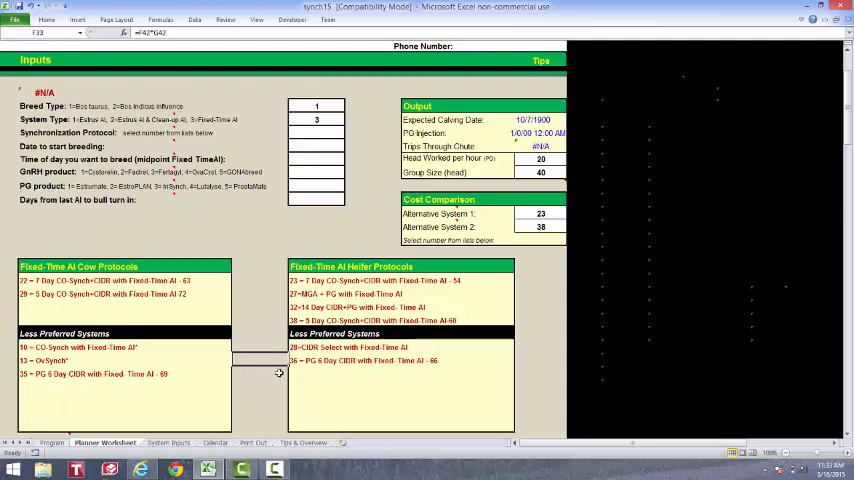
mouse_move(265, 312)
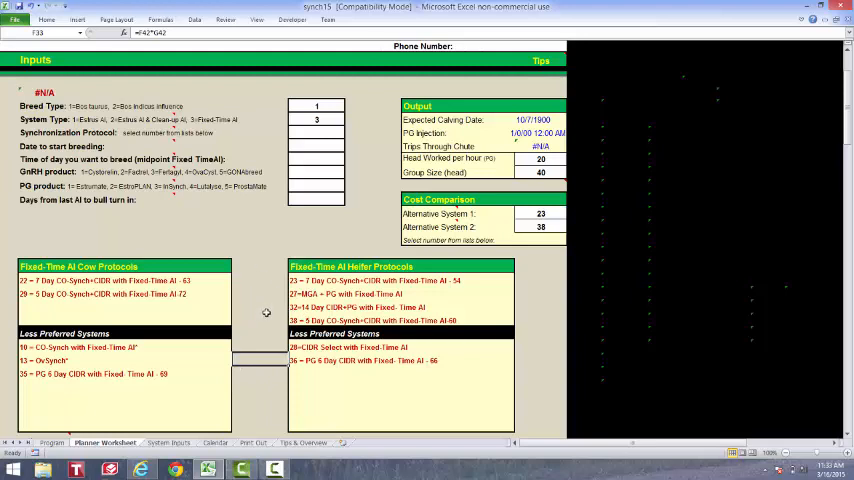
left_click(315, 280)
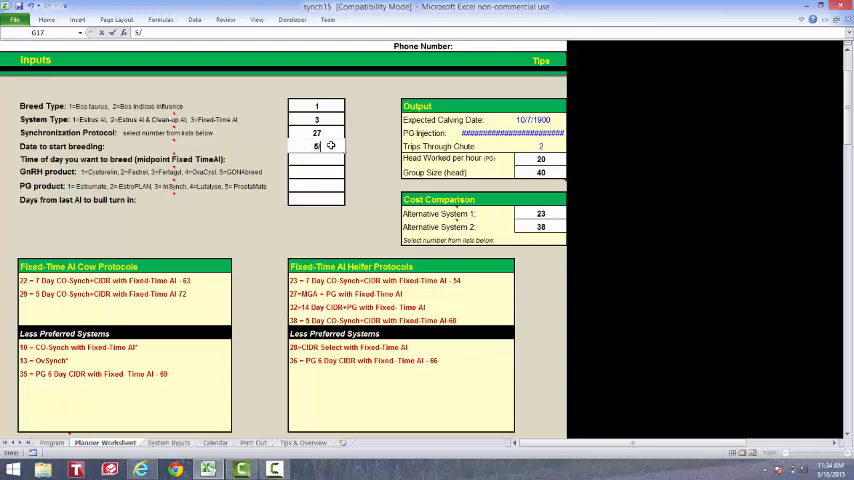
- Enter start date 5/30/15, breeding time 10:00 AM, PG product 5 and 14 days to bull turn-in
type("5/30/15")
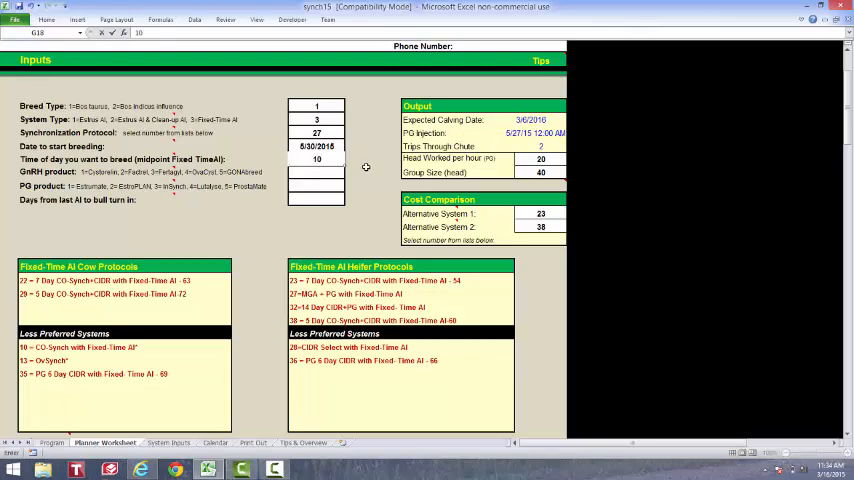
type("10:00 am")
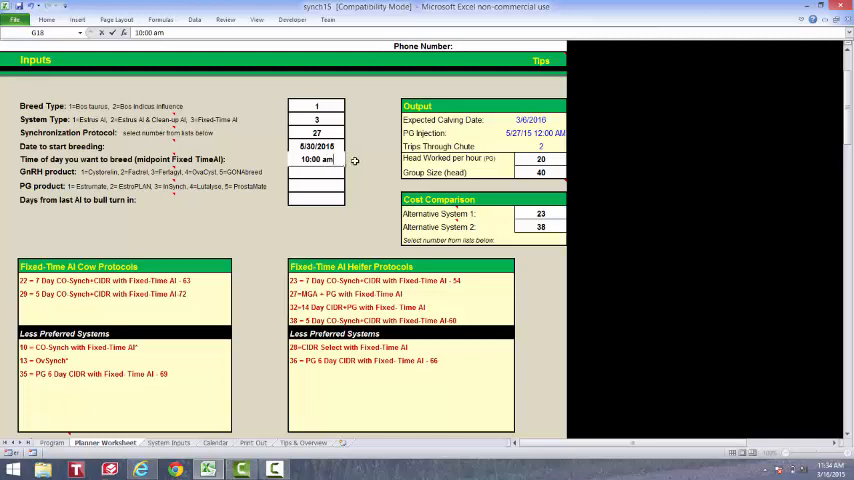
key("Return")
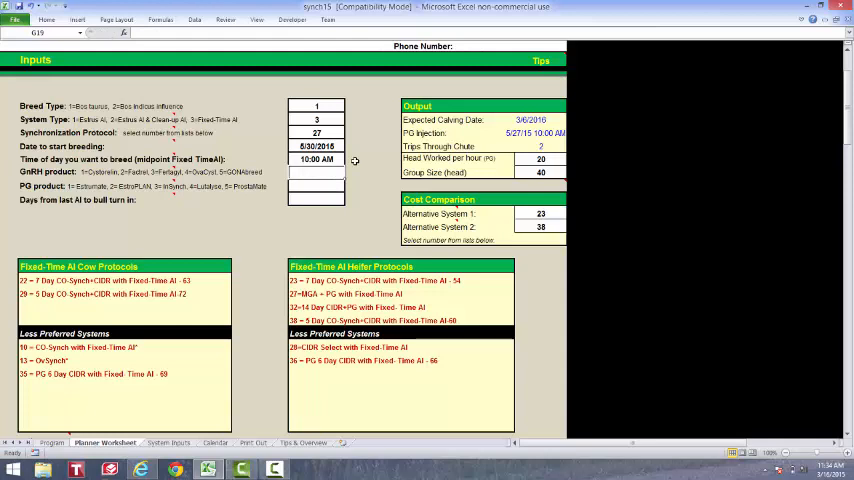
mouse_move(402, 173)
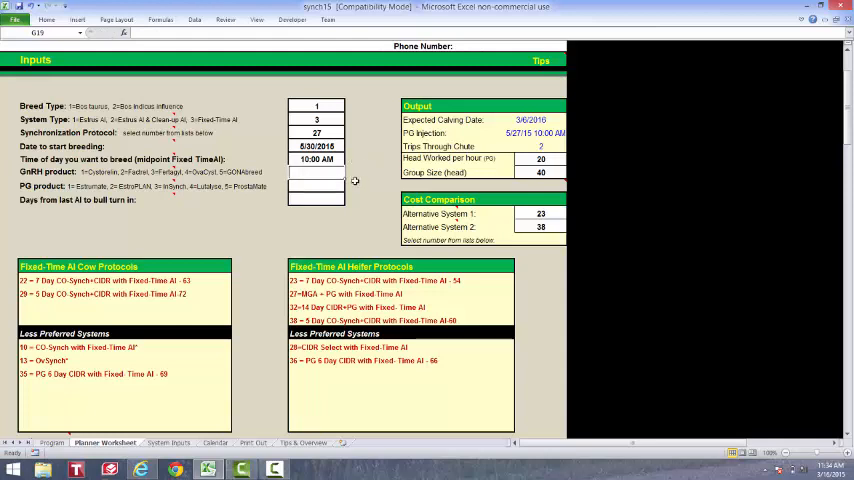
mouse_move(355, 177)
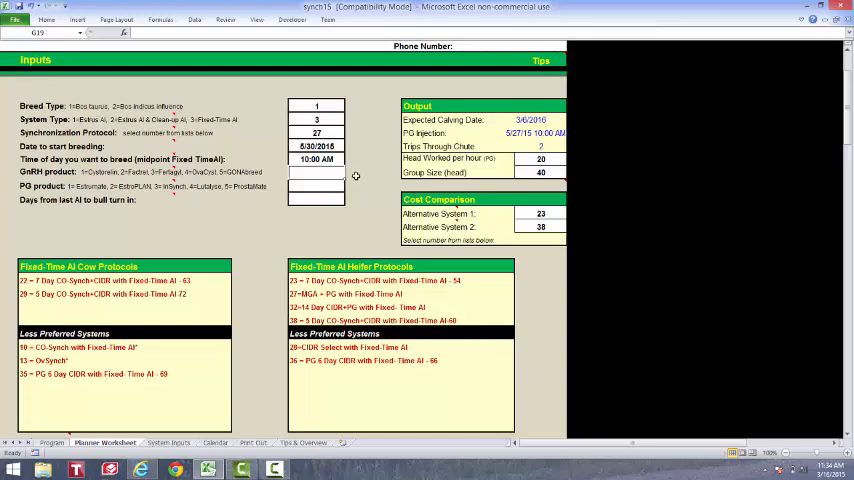
mouse_move(350, 193)
type("5")
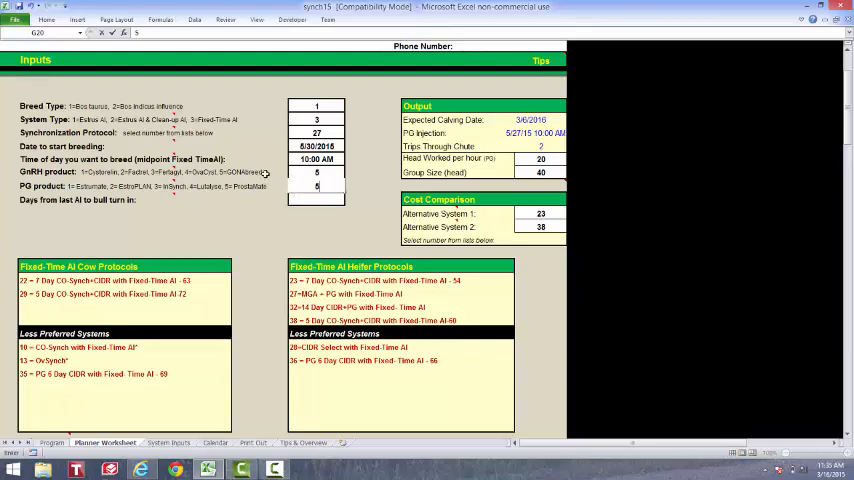
left_click(315, 199)
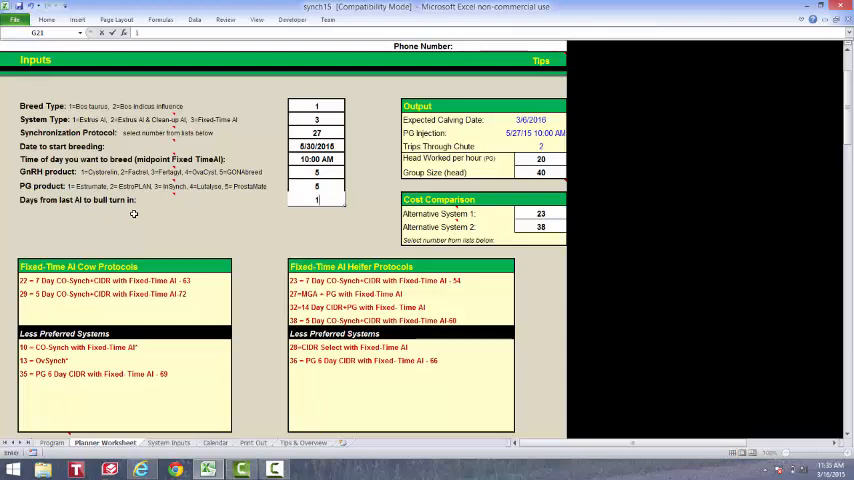
type("14")
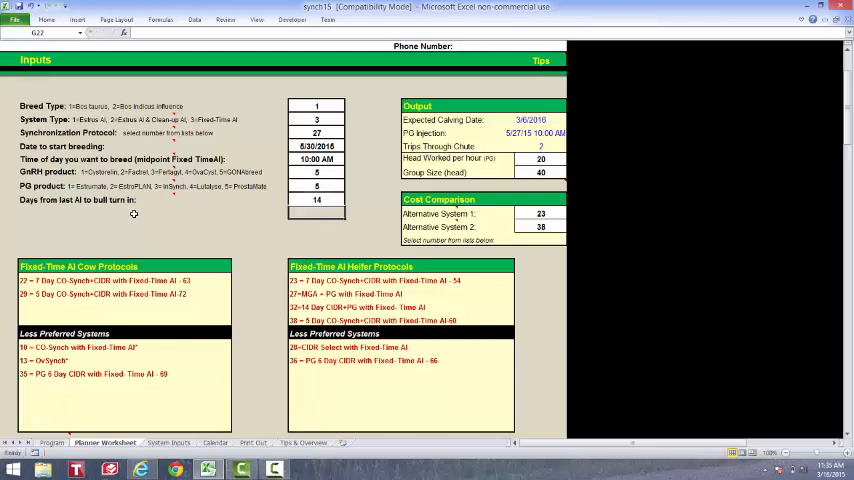
mouse_move(212, 232)
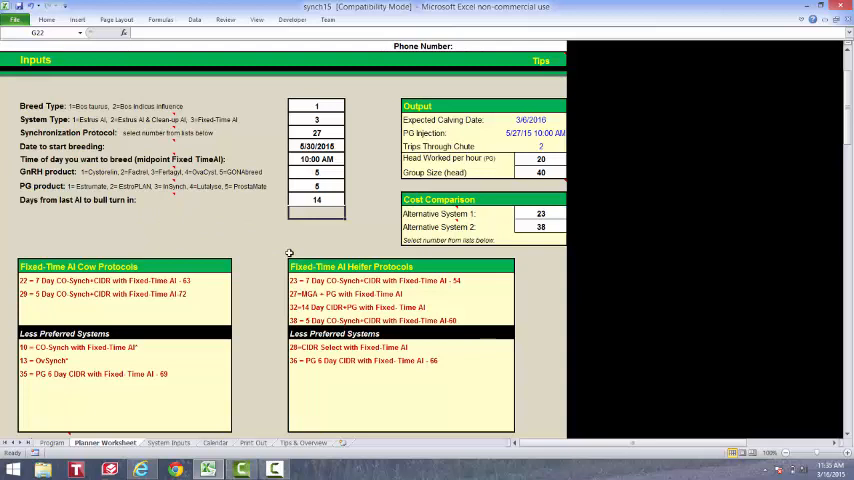
mouse_move(390, 108)
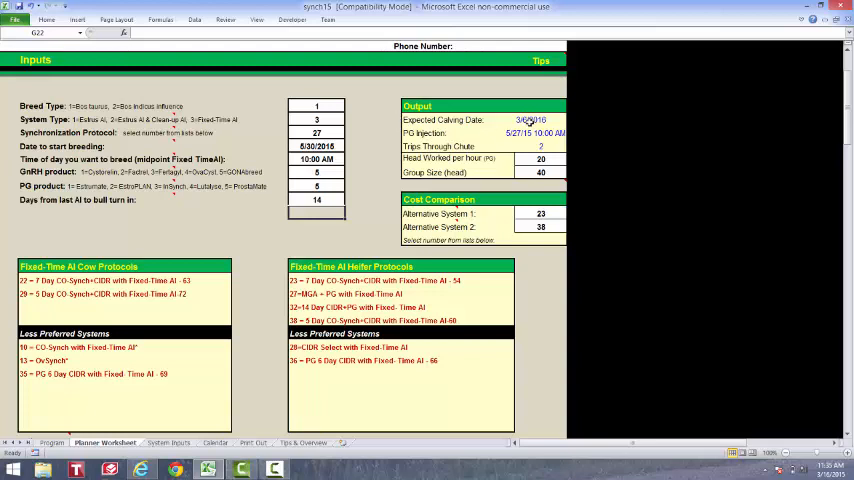
left_click(540, 120)
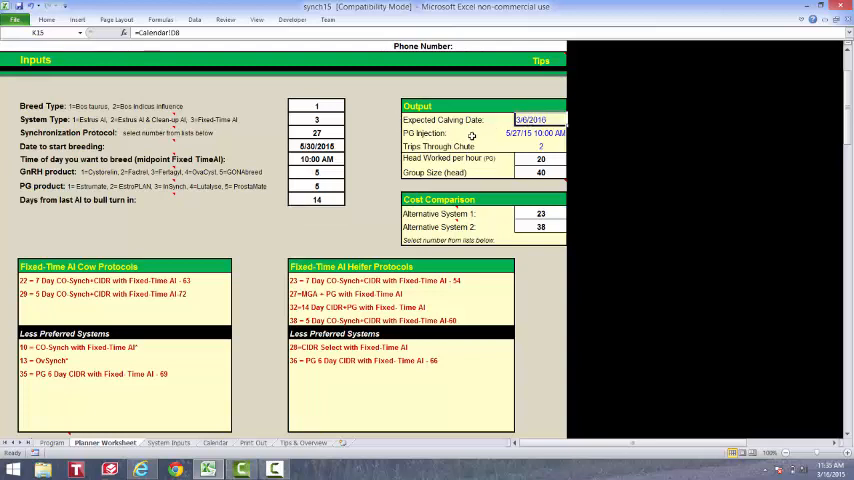
left_click(540, 119)
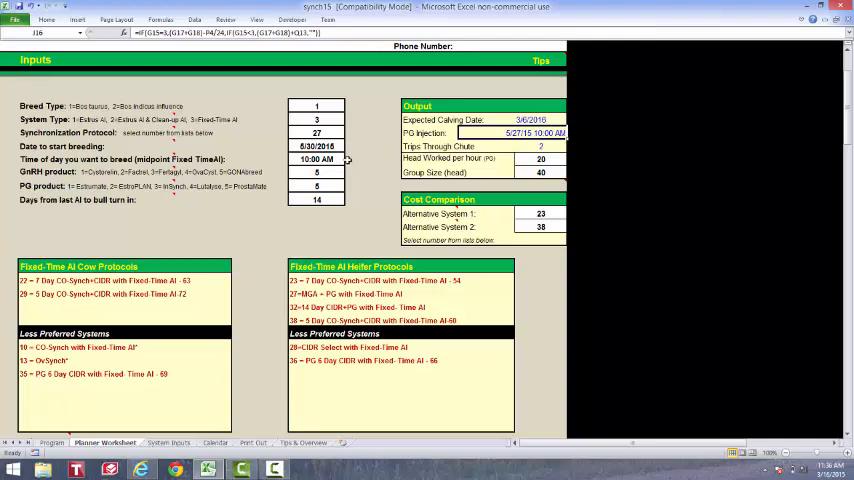
mouse_move(352, 160)
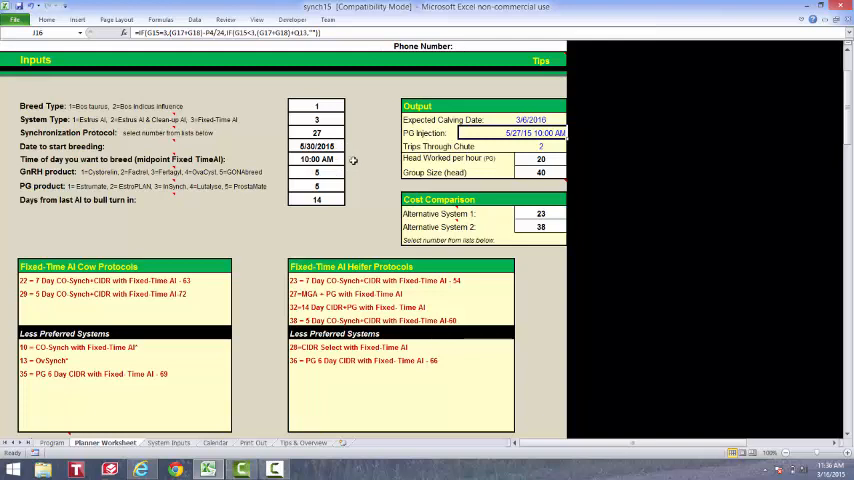
mouse_move(398, 147)
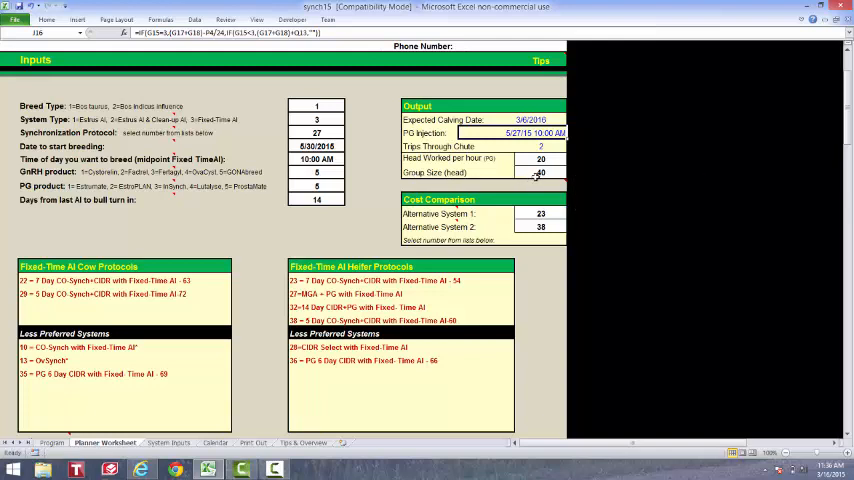
left_click(540, 173)
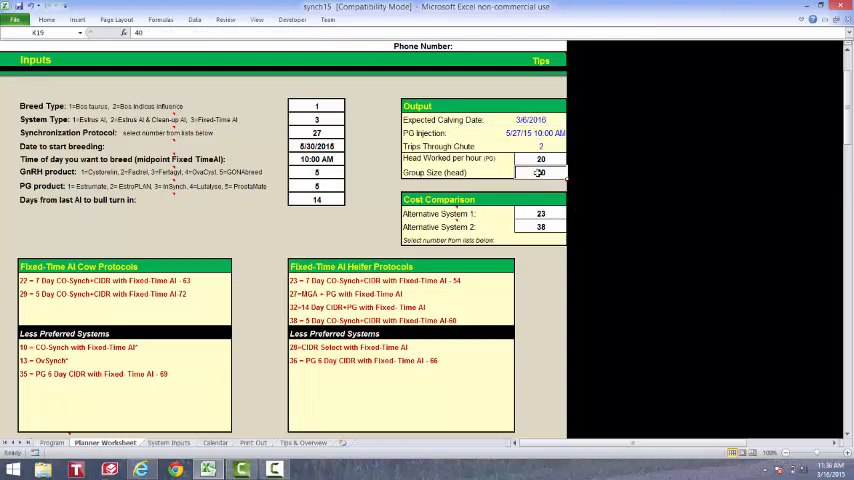
left_click(540, 173)
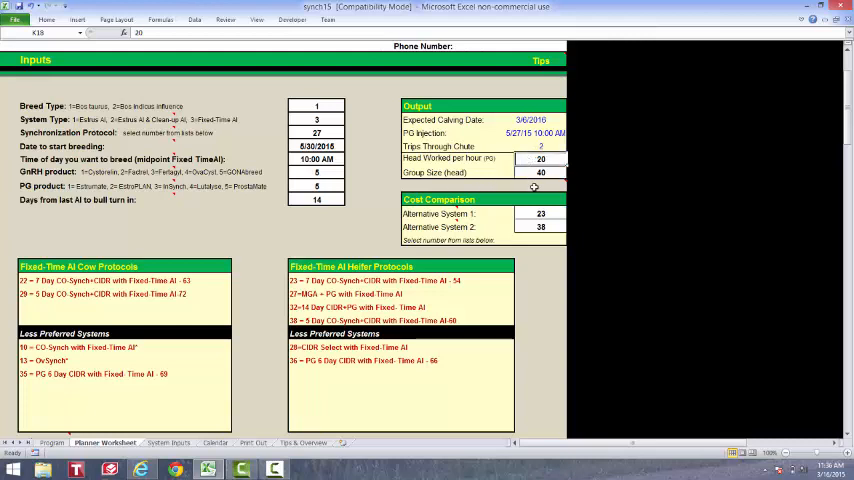
mouse_move(540, 172)
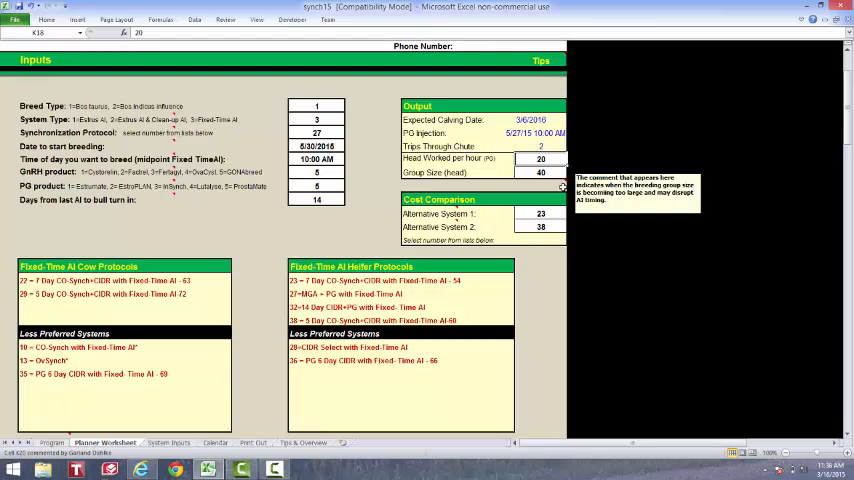
mouse_move(165, 210)
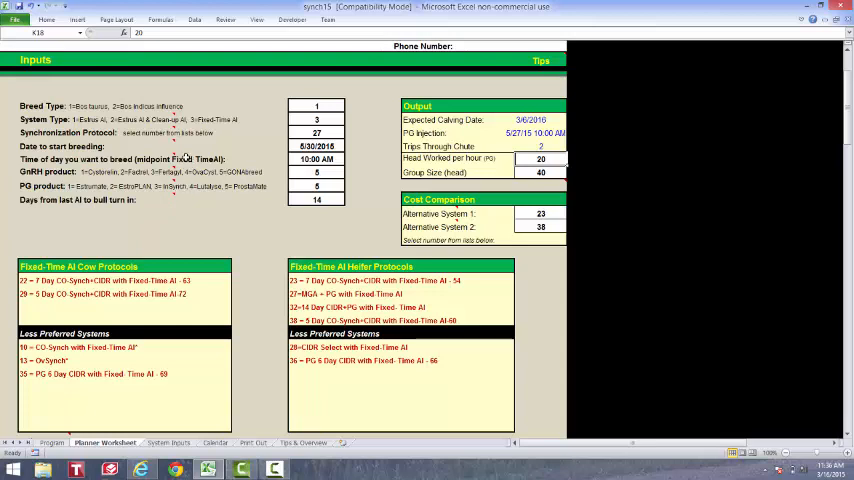
mouse_move(483, 322)
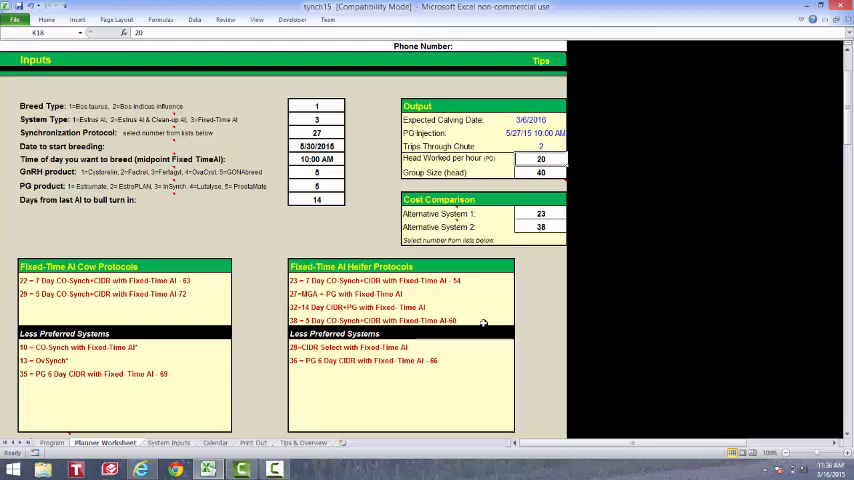
mouse_move(530, 325)
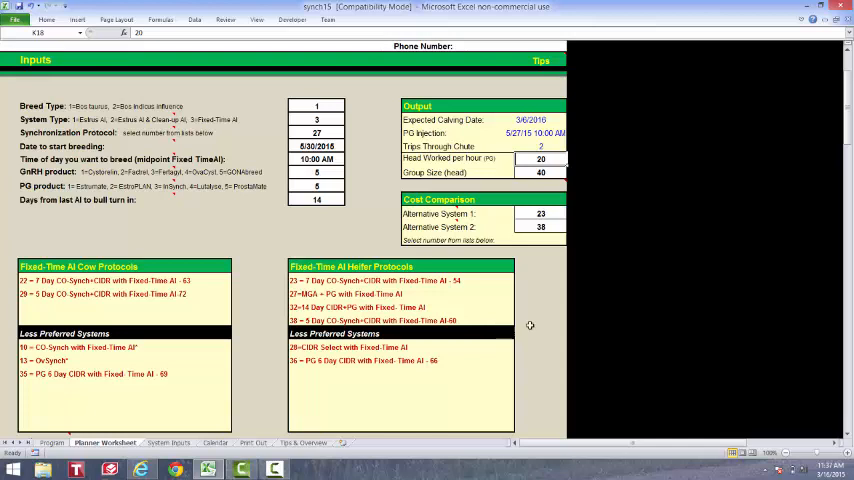
mouse_move(537, 266)
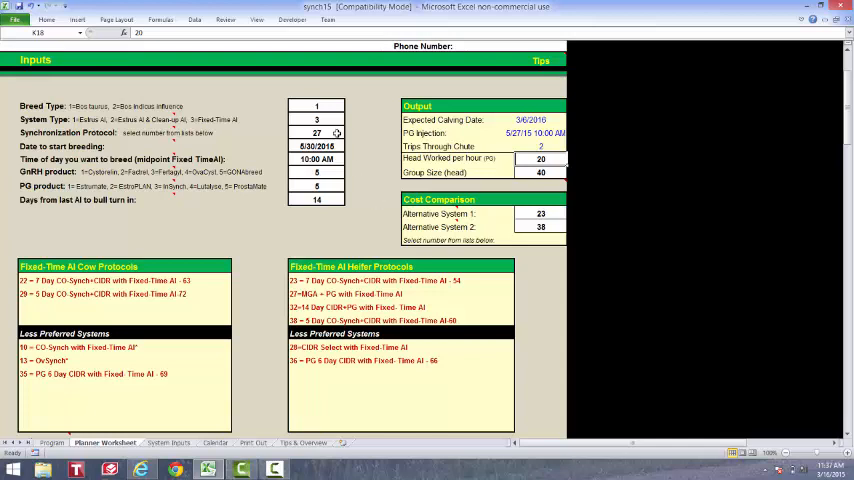
left_click(316, 133)
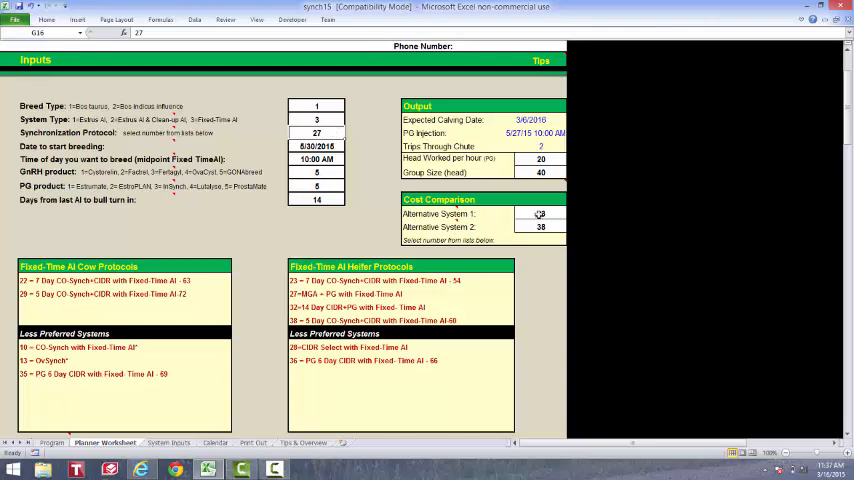
left_click(540, 213)
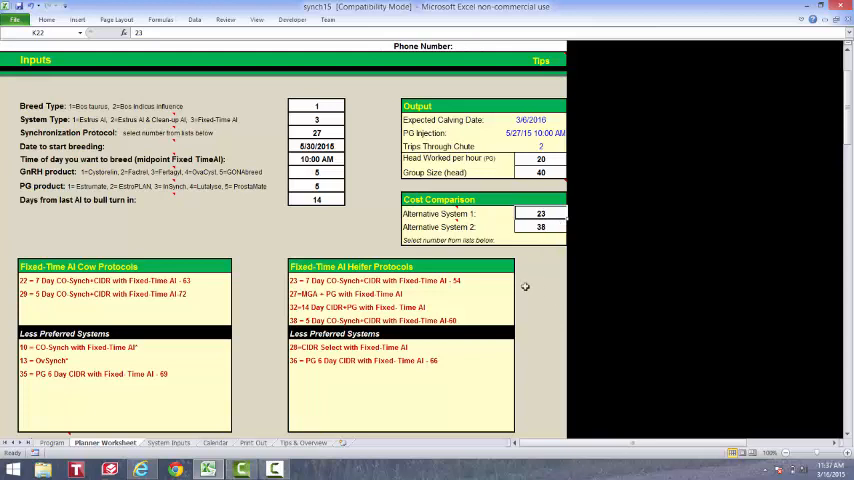
mouse_move(525, 287)
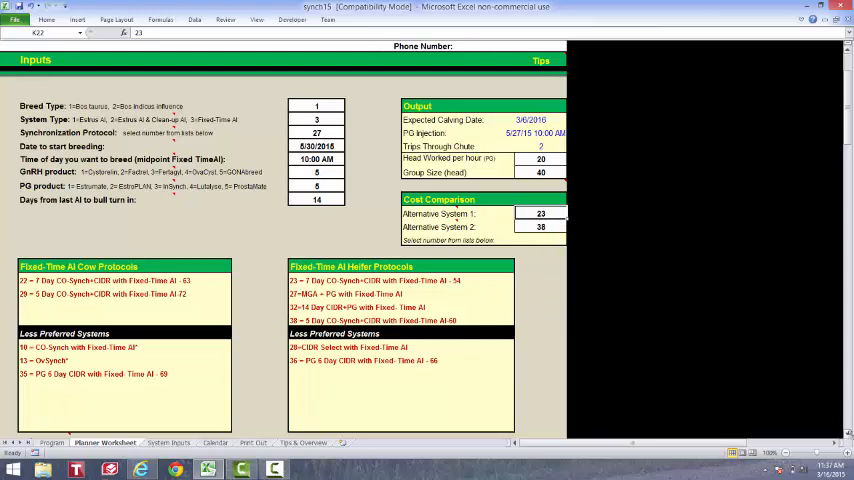
scroll("down", 3)
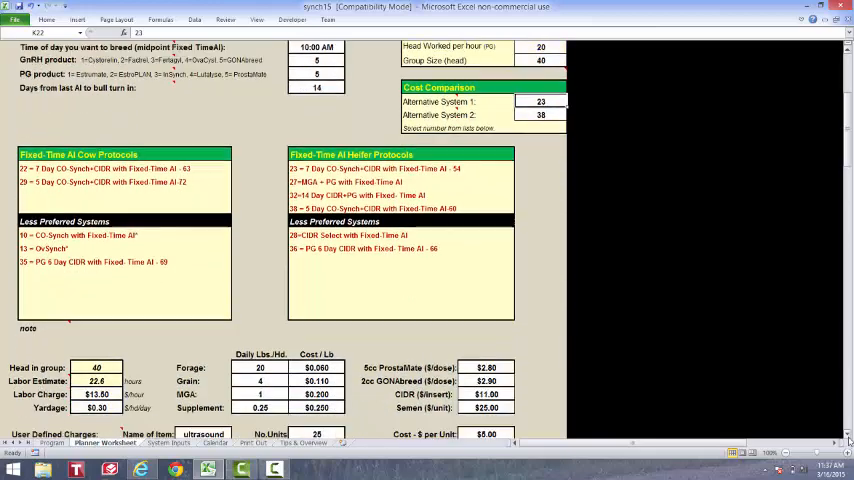
scroll("down", 3)
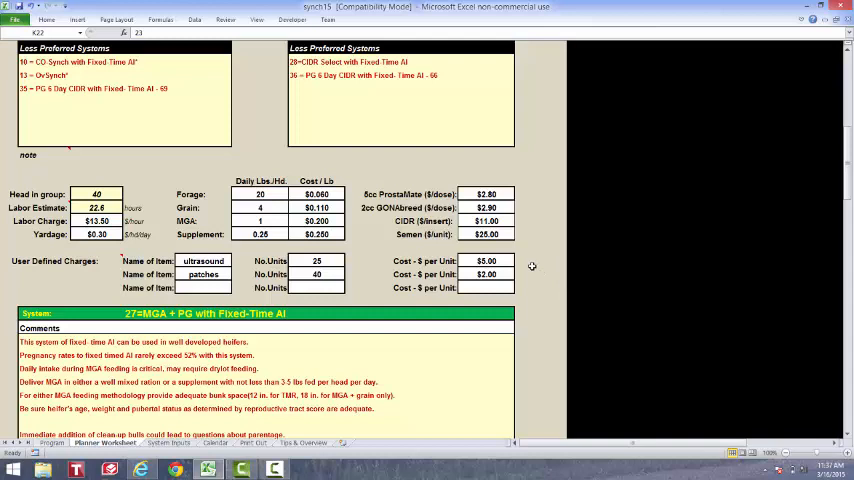
mouse_move(240, 162)
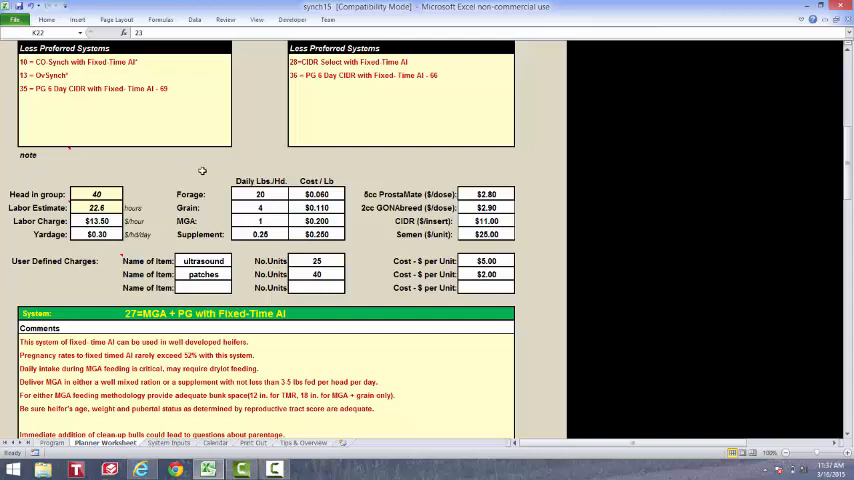
mouse_move(357, 227)
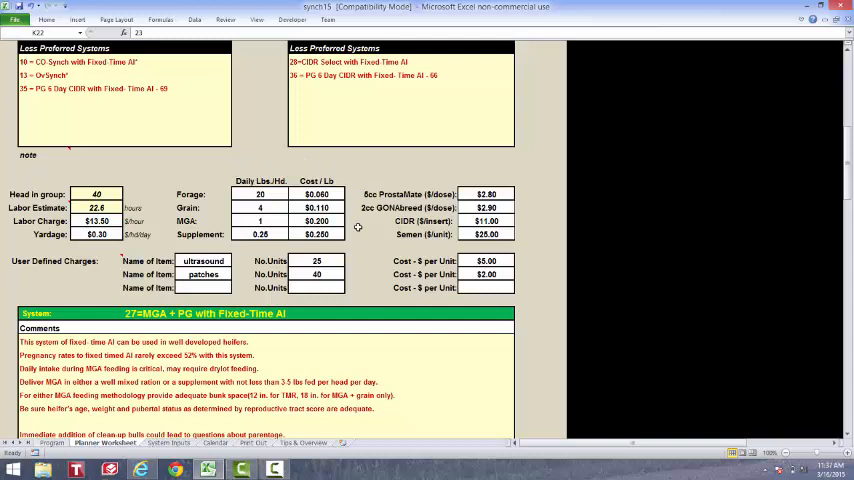
mouse_move(351, 194)
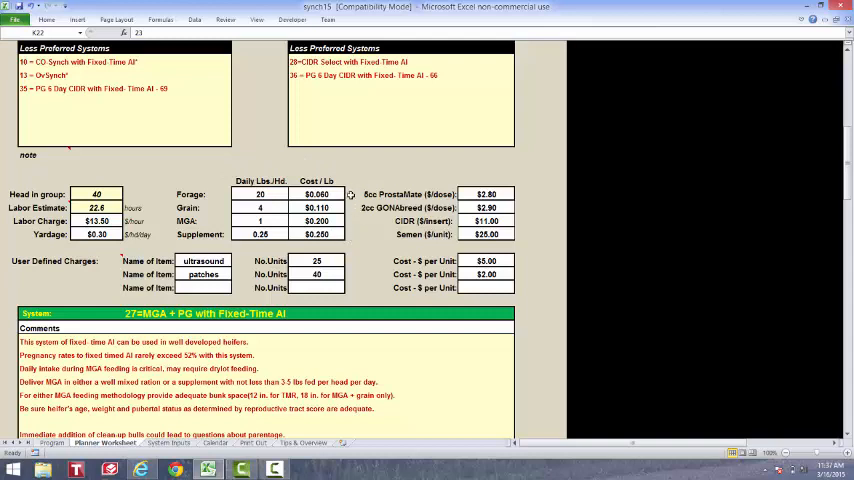
left_click(317, 167)
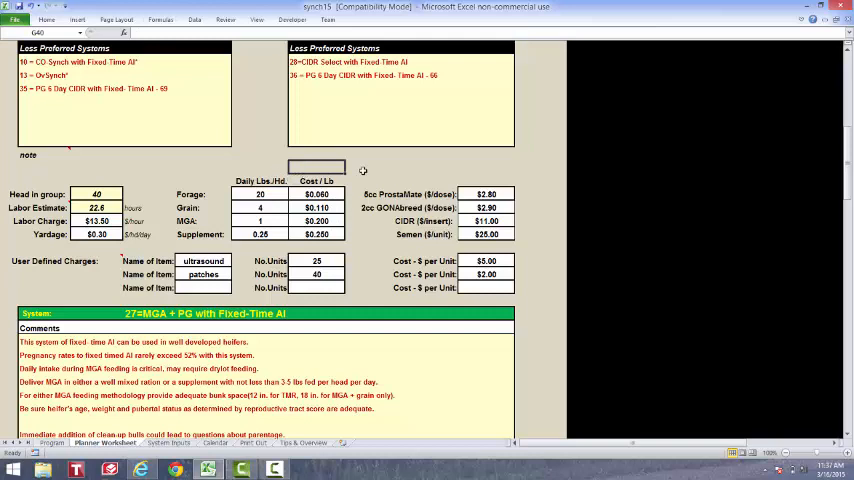
mouse_move(518, 205)
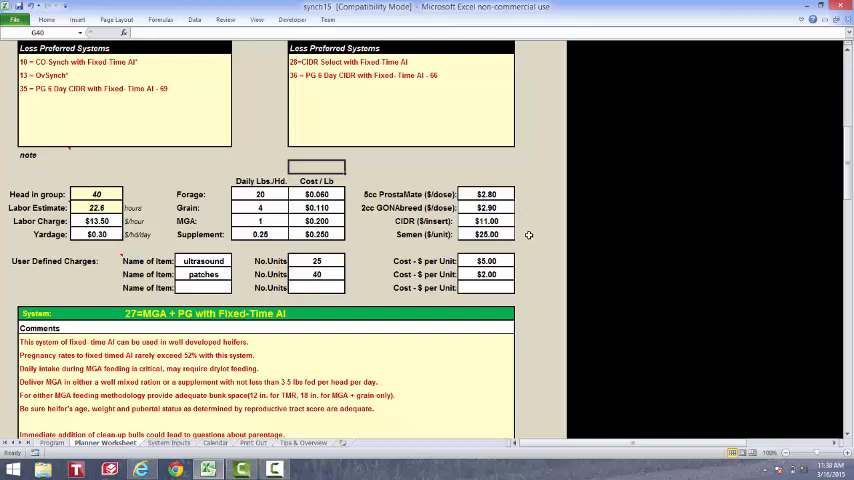
mouse_move(219, 164)
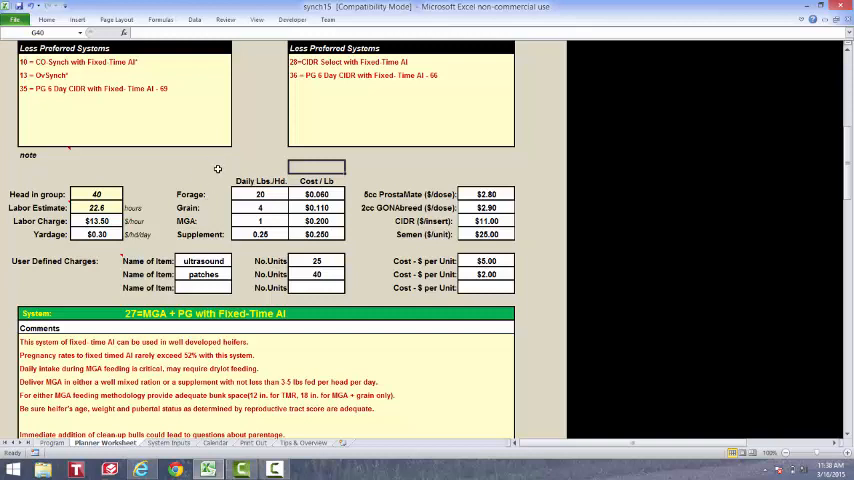
mouse_move(199, 204)
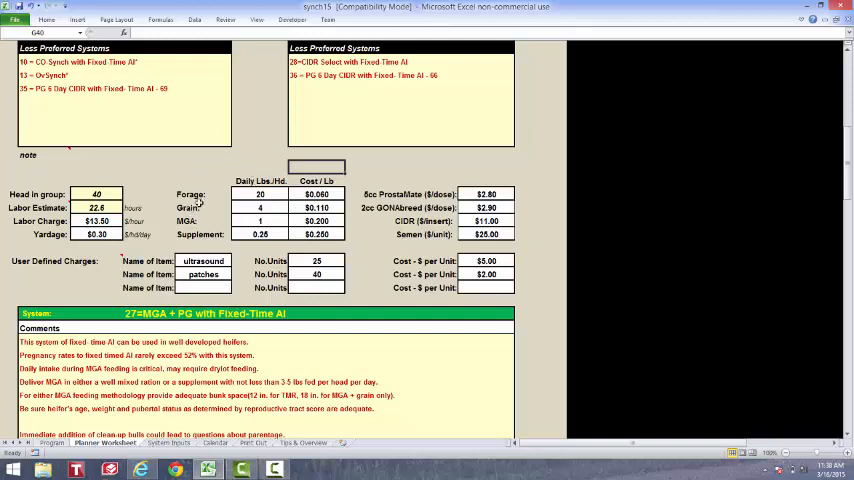
mouse_move(362, 295)
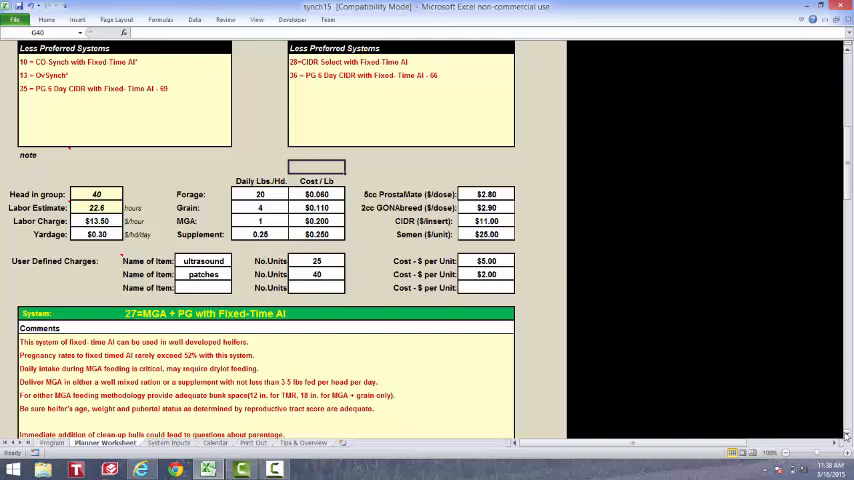
- Scroll to the Comments and MGA + PG activity schedule running 4/25/2015 to 5/27/2015
scroll("down", 3)
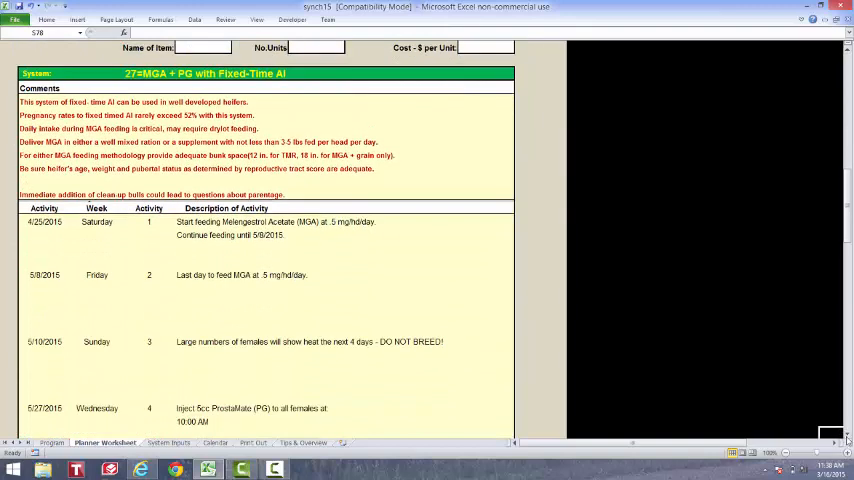
scroll("up", 3)
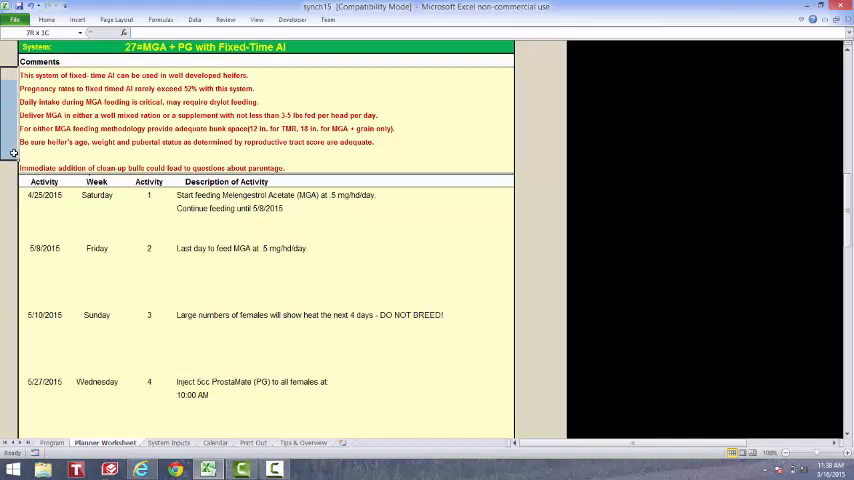
left_click(38, 132)
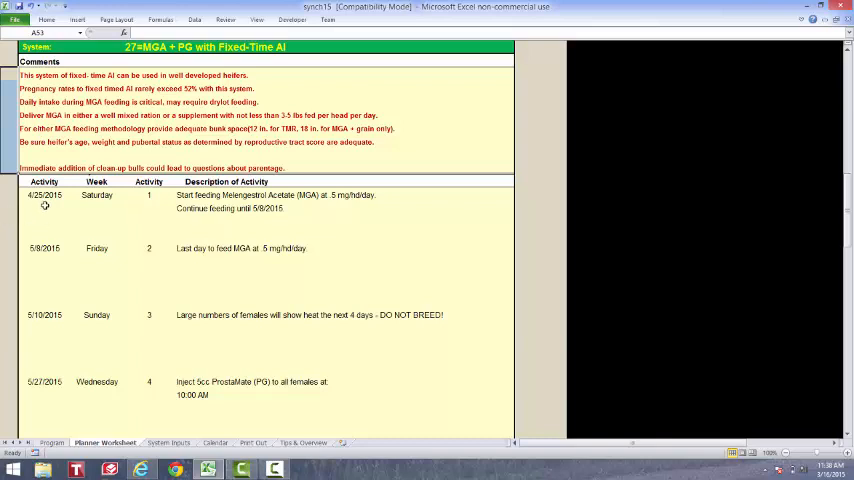
mouse_move(166, 225)
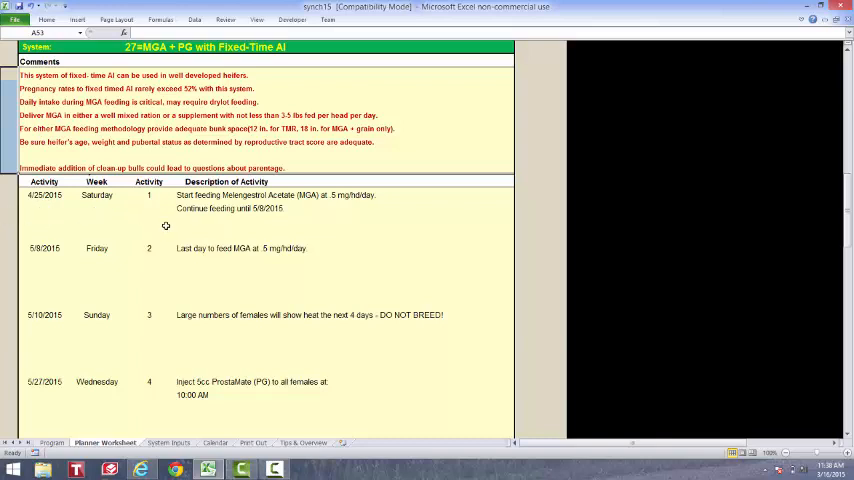
mouse_move(155, 219)
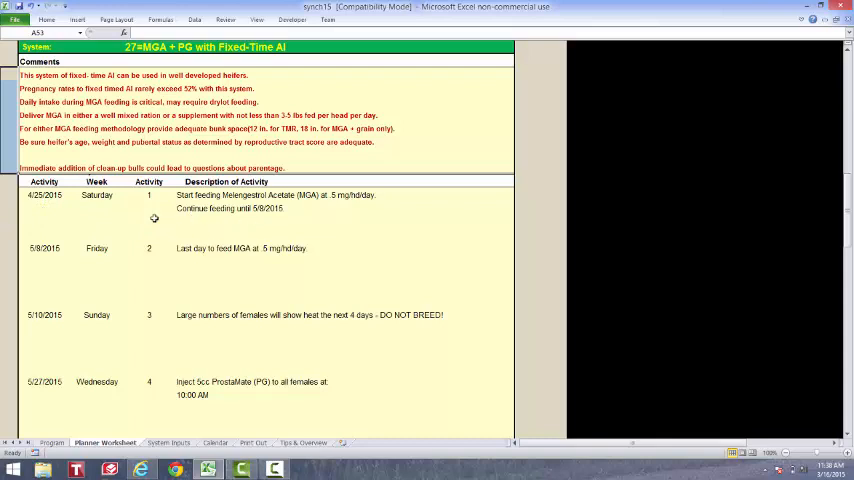
mouse_move(58, 343)
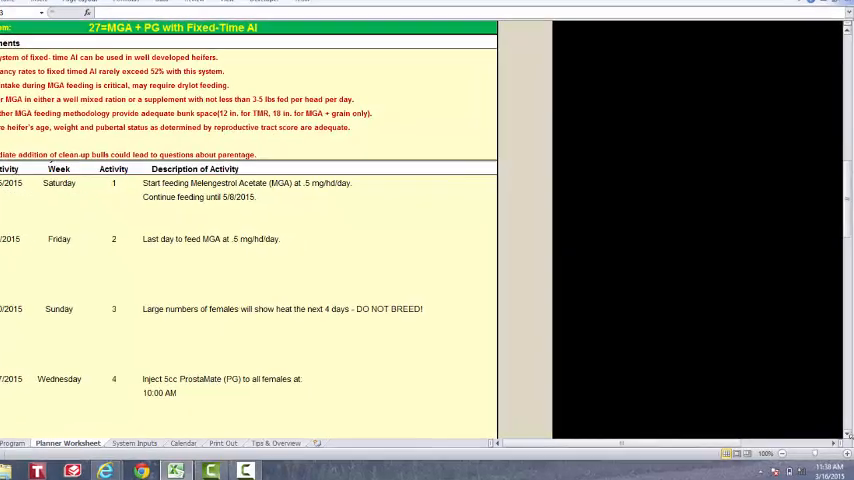
- Scroll down to the System Cost Comparison totals of $1,850.49, $2,363.15 and $2,711.98
scroll("down", 3)
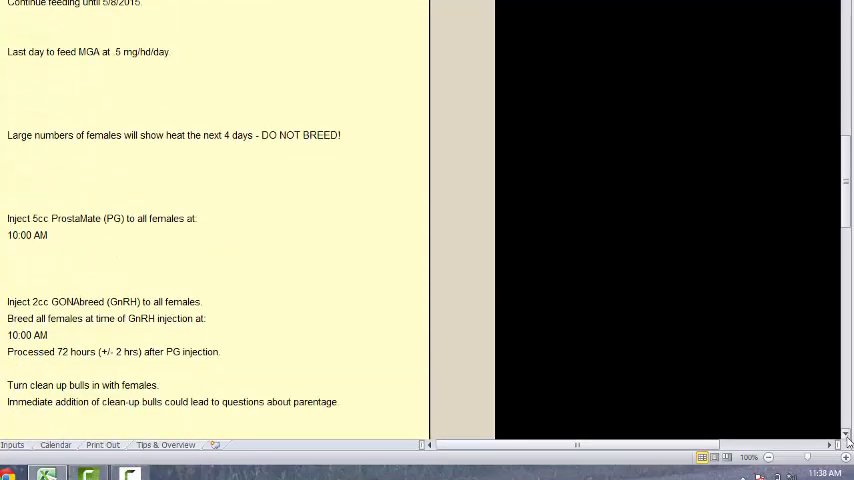
scroll("down", 3)
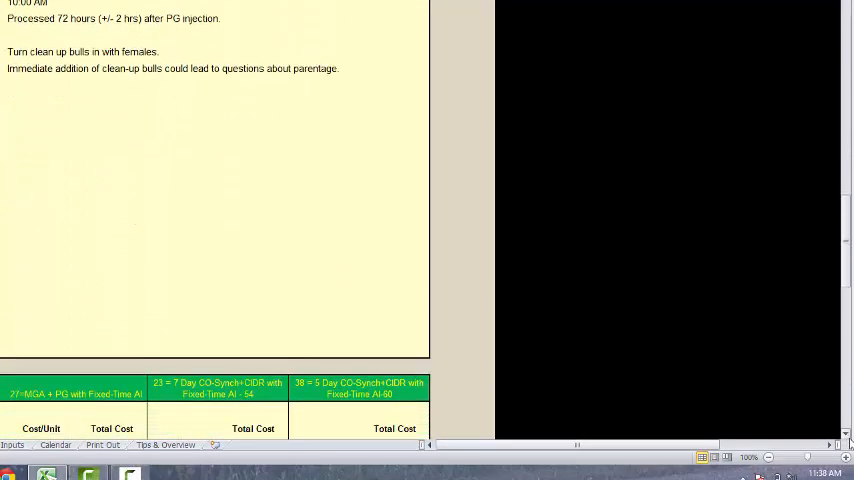
scroll("down", 3)
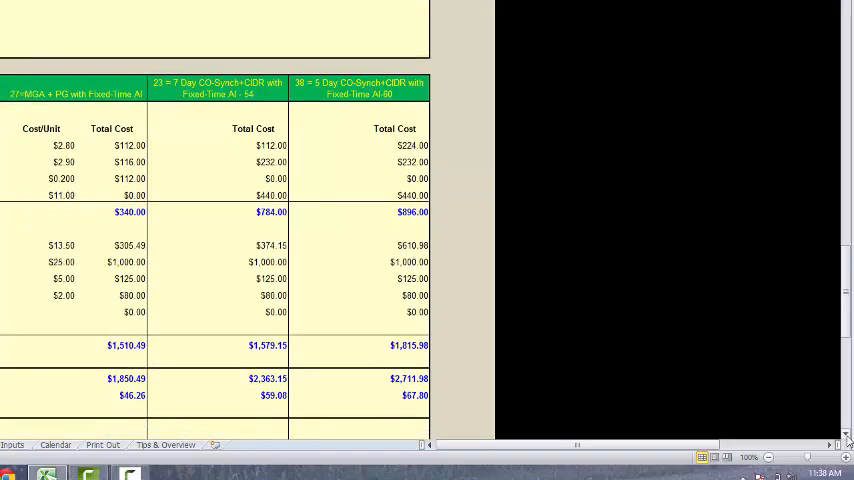
scroll("down", 3)
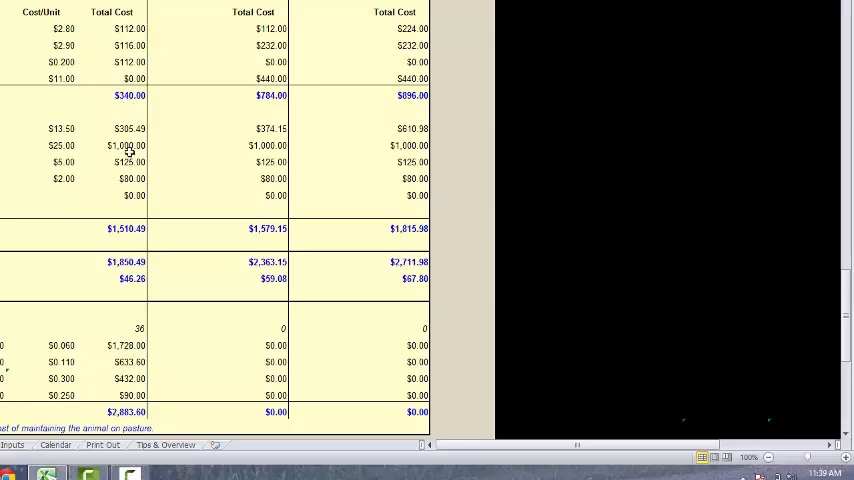
mouse_move(157, 268)
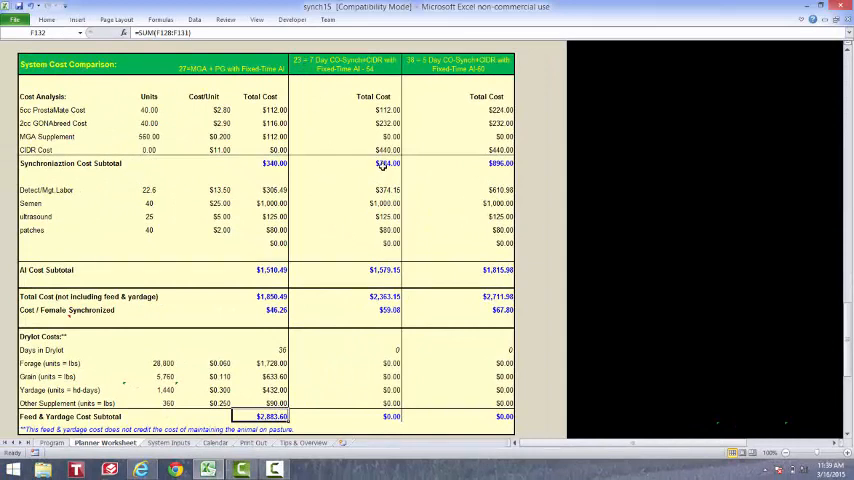
mouse_move(330, 259)
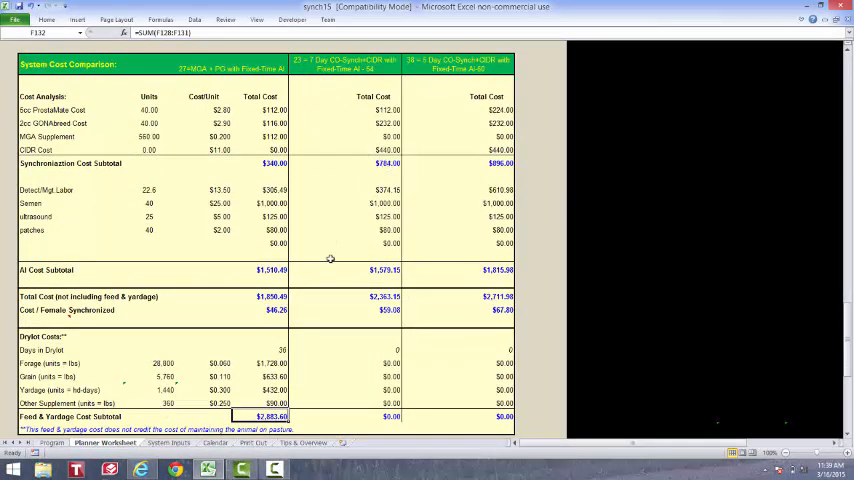
mouse_move(378, 379)
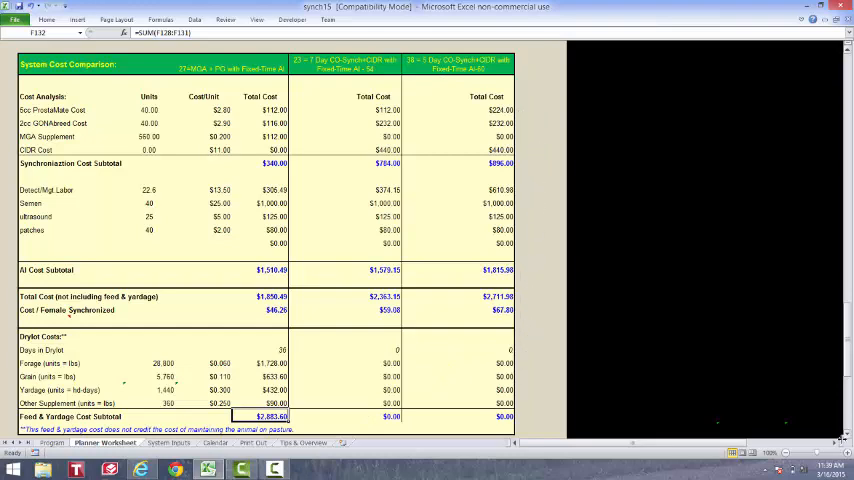
scroll("down", 3)
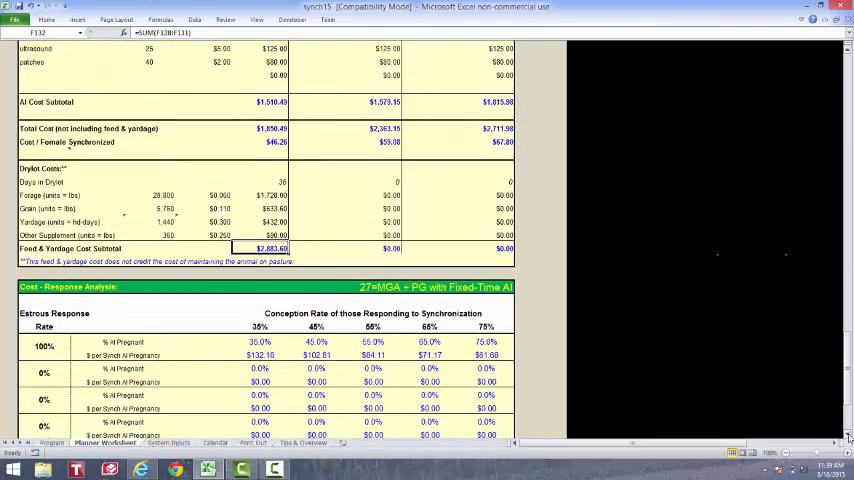
- Scroll to the Cost-Response Analysis showing $132.18 to $61.68 per synchronized AI pregnancy
scroll("down", 3)
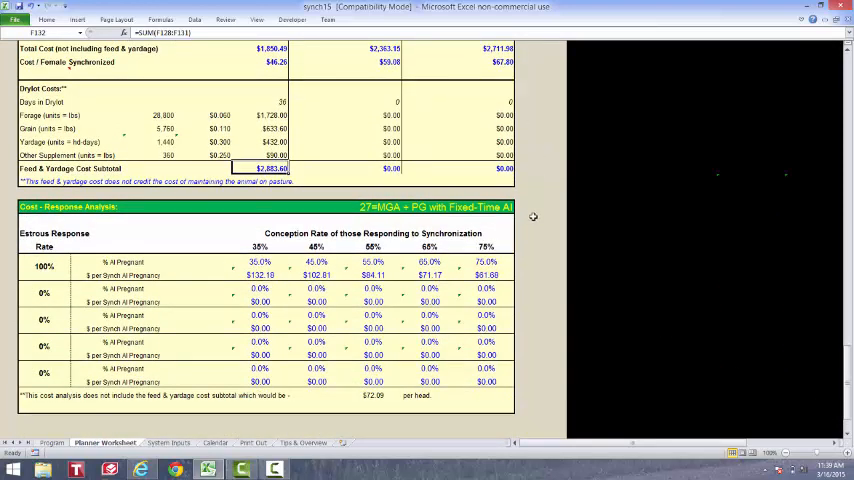
mouse_move(283, 227)
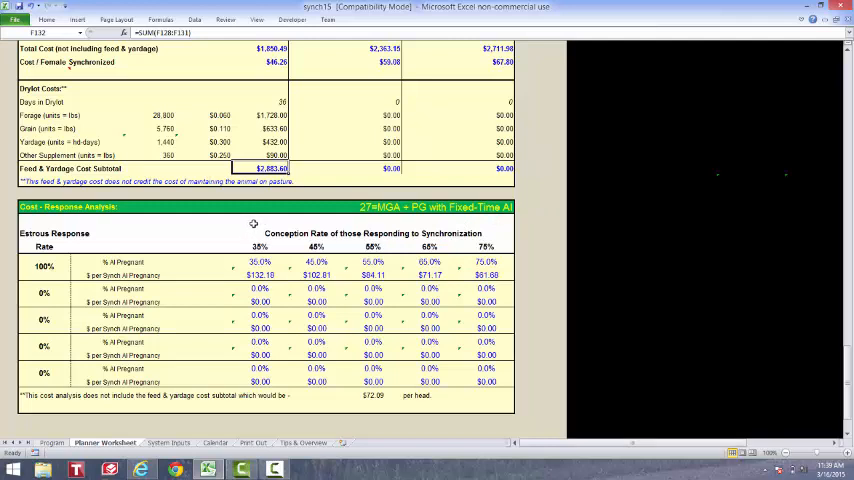
mouse_move(241, 221)
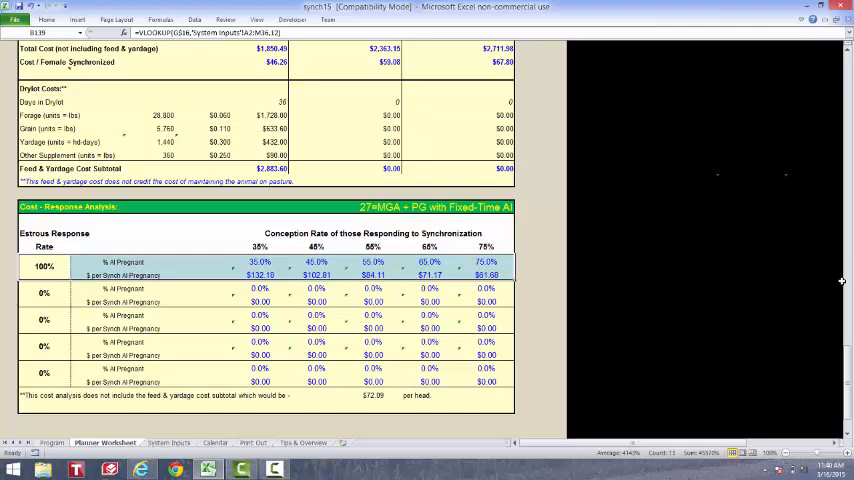
mouse_move(210, 423)
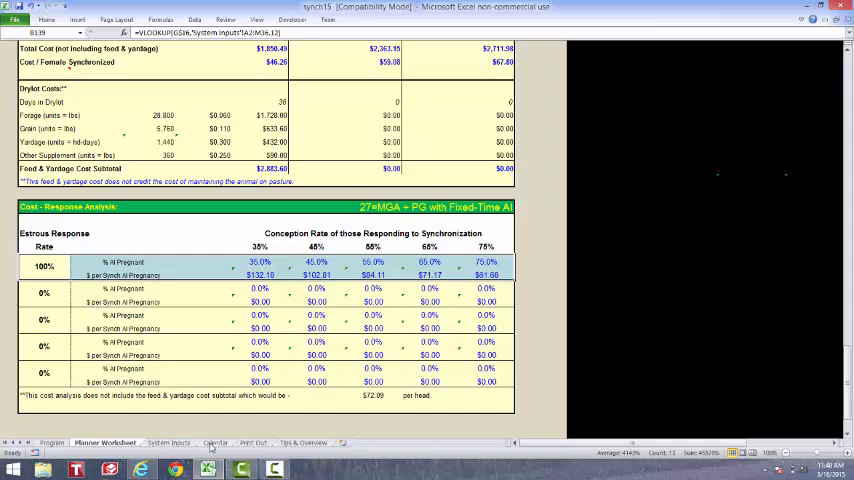
left_click(215, 442)
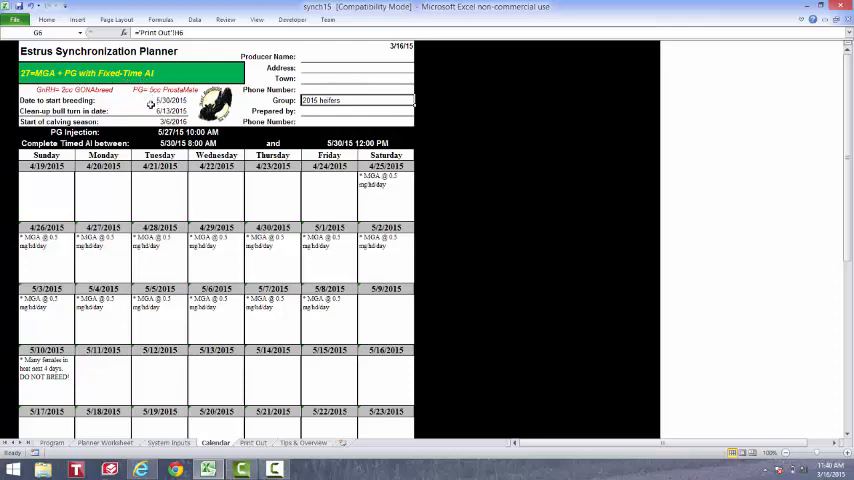
left_click(155, 100)
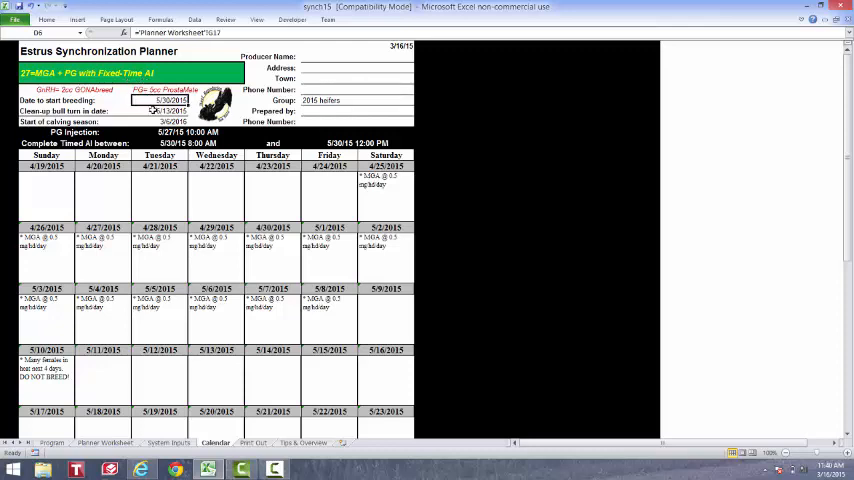
left_click(160, 121)
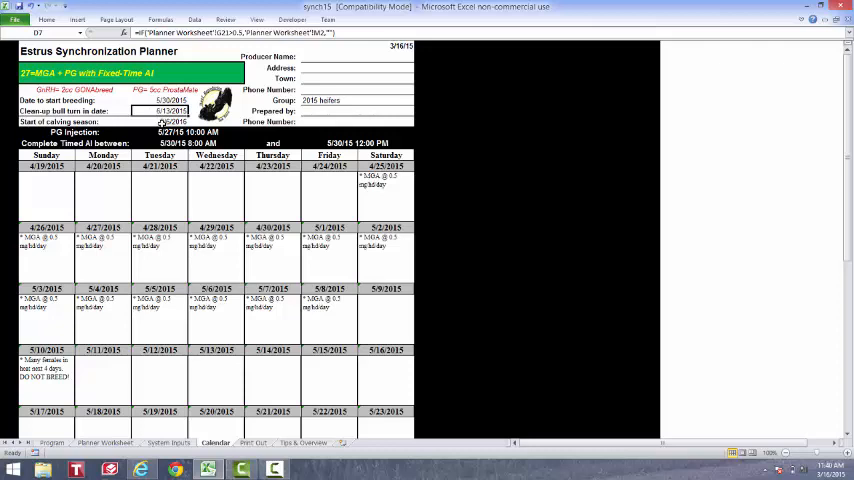
left_click(168, 121)
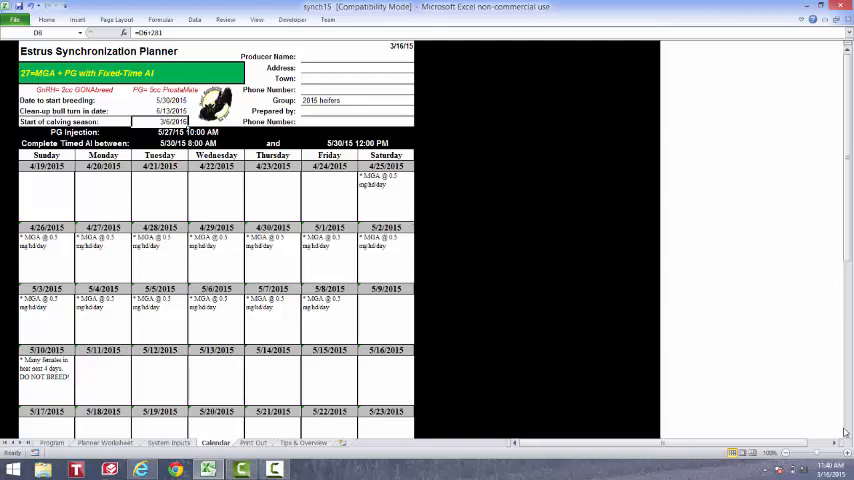
scroll("down", 3)
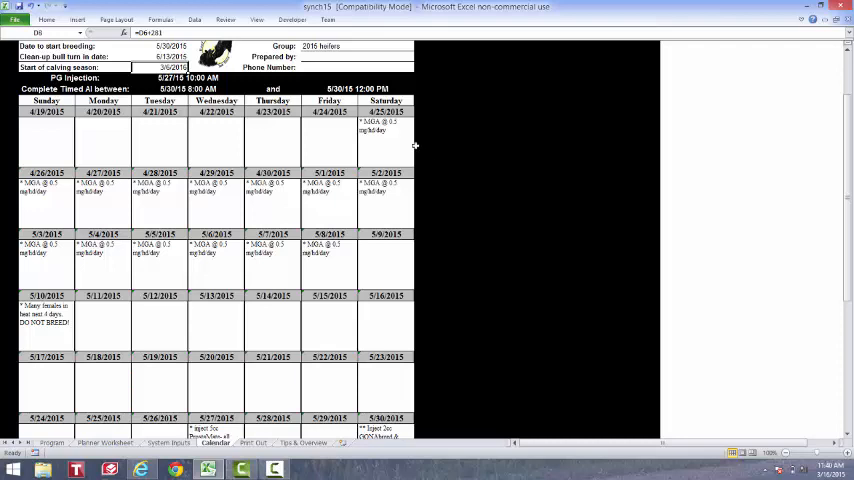
mouse_move(396, 137)
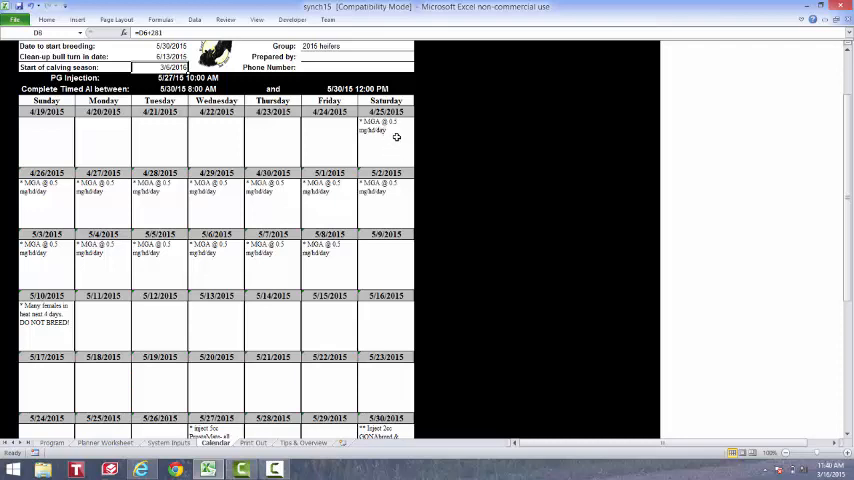
mouse_move(390, 146)
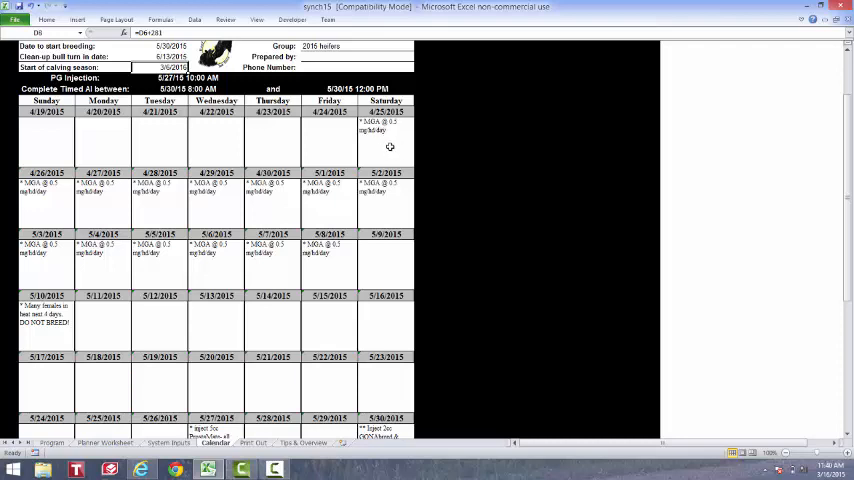
mouse_move(388, 140)
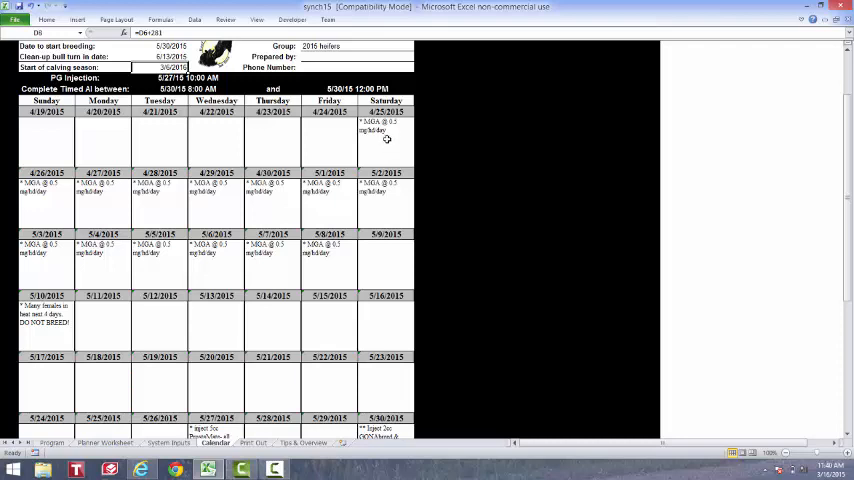
left_click(385, 140)
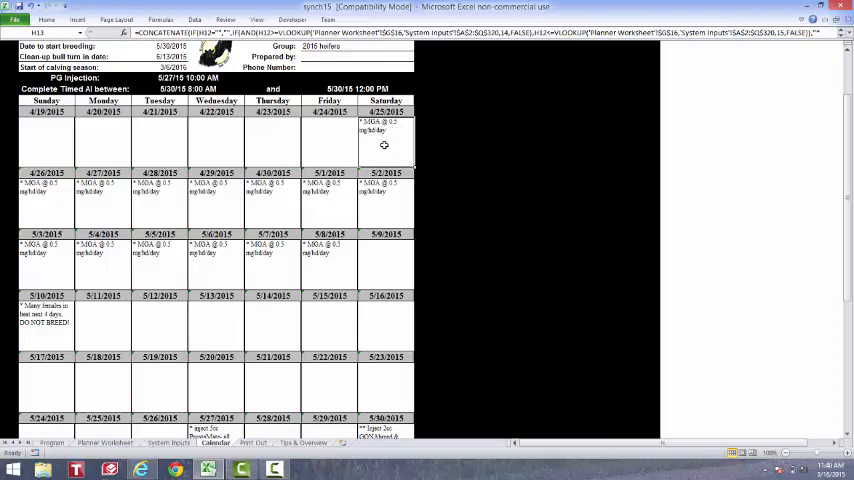
mouse_move(333, 244)
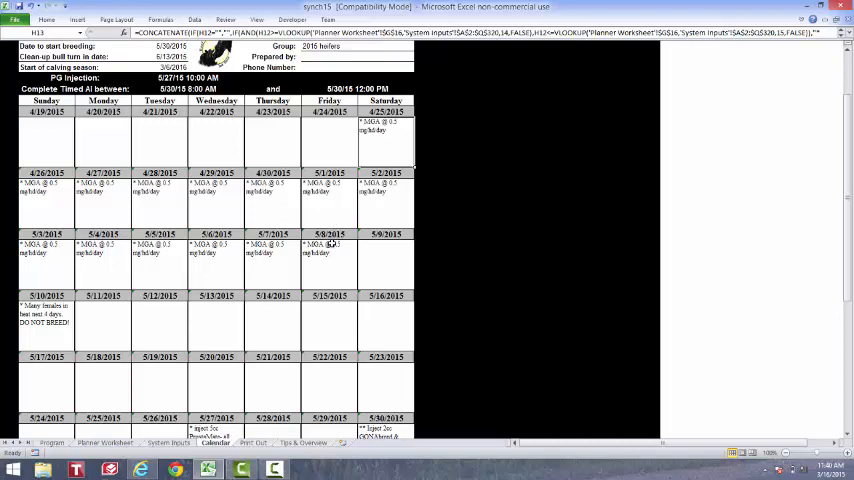
mouse_move(133, 334)
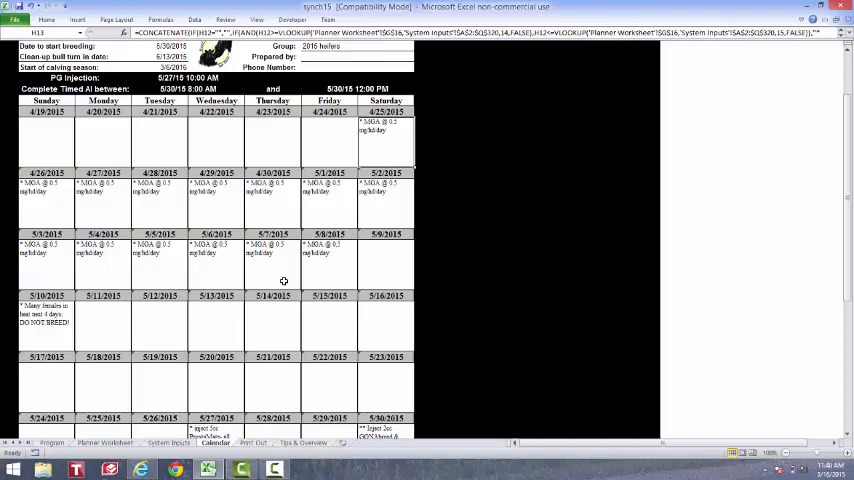
mouse_move(55, 323)
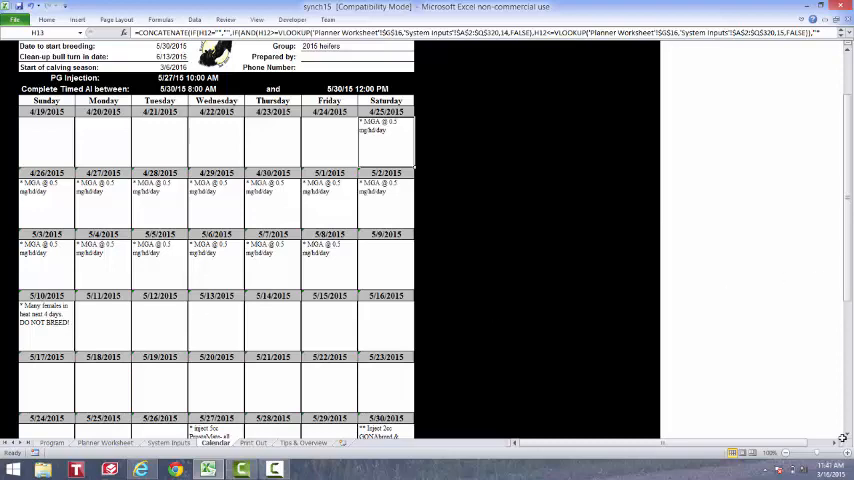
scroll("down", 3)
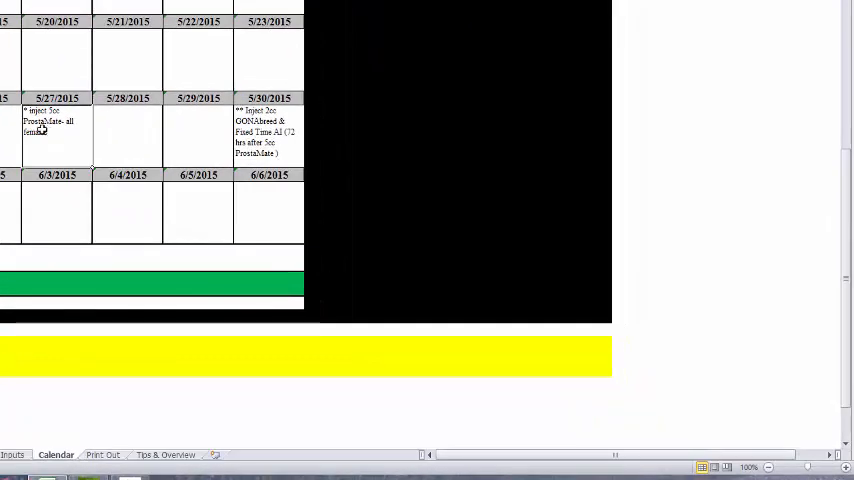
mouse_move(39, 135)
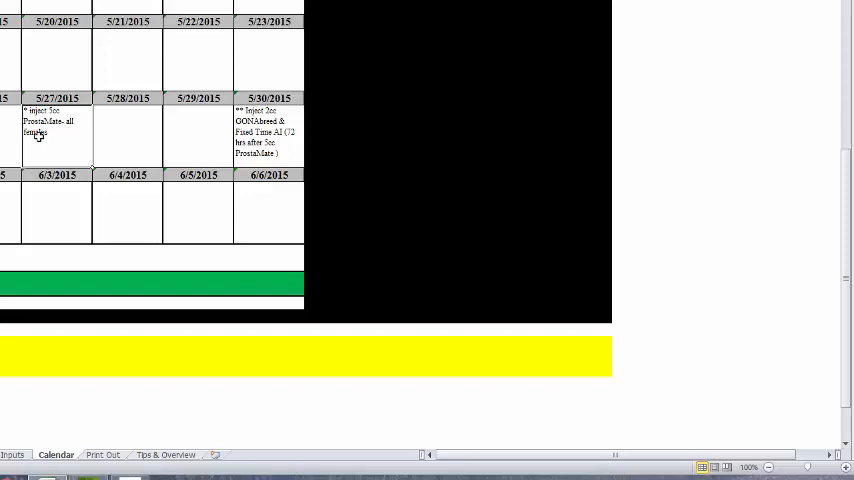
mouse_move(53, 133)
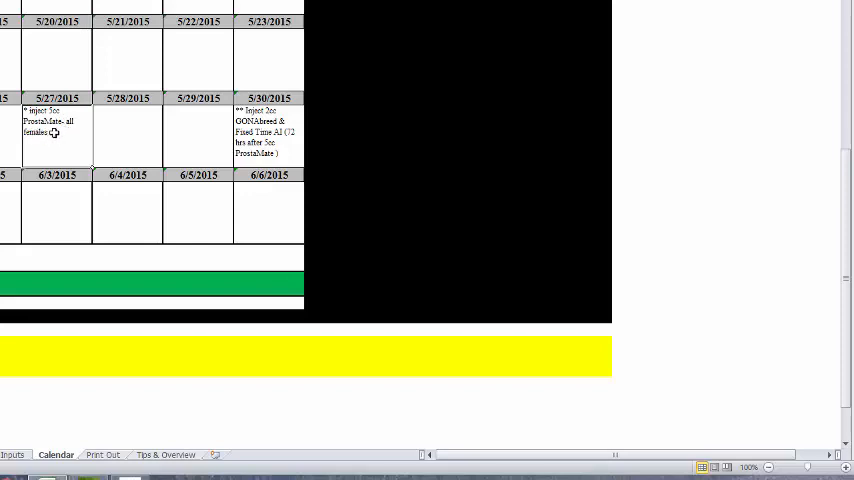
mouse_move(61, 139)
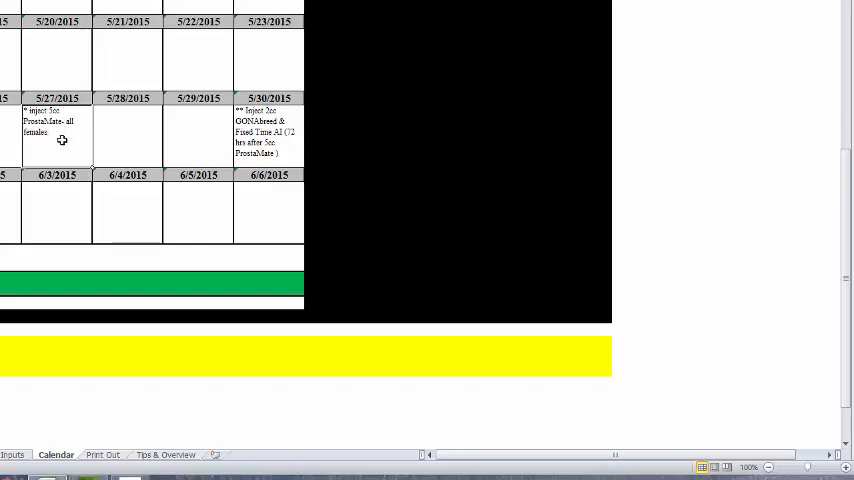
mouse_move(53, 145)
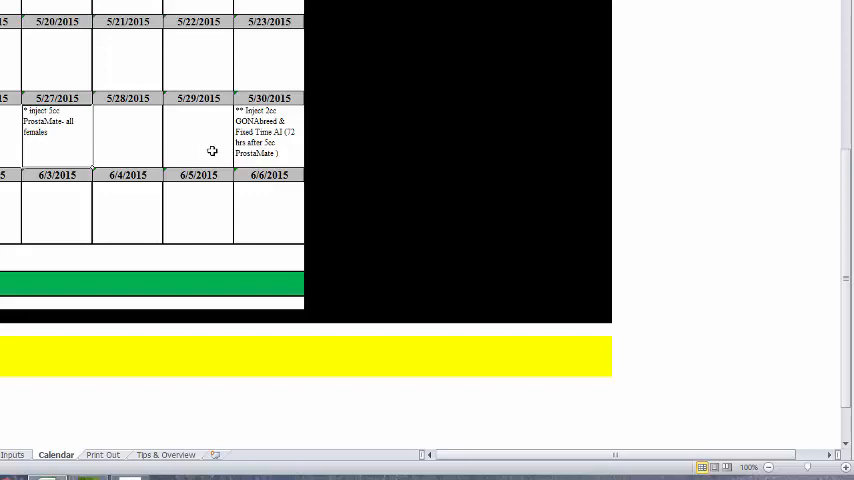
mouse_move(235, 120)
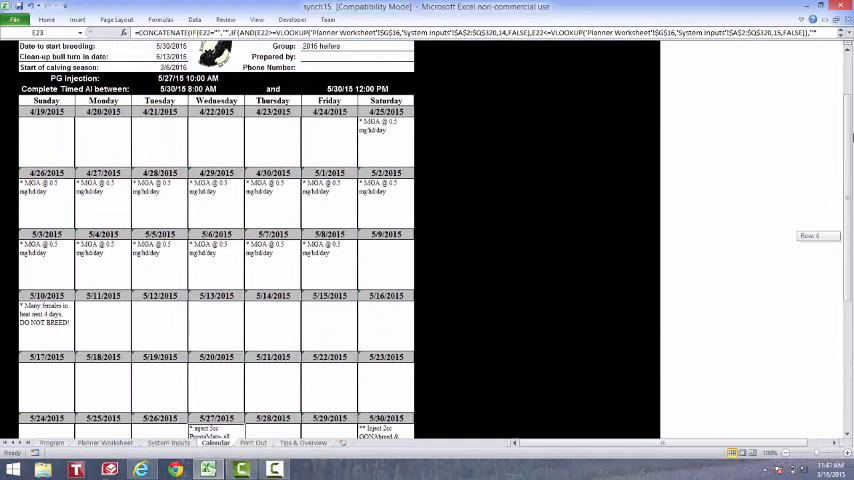
scroll("up", 3)
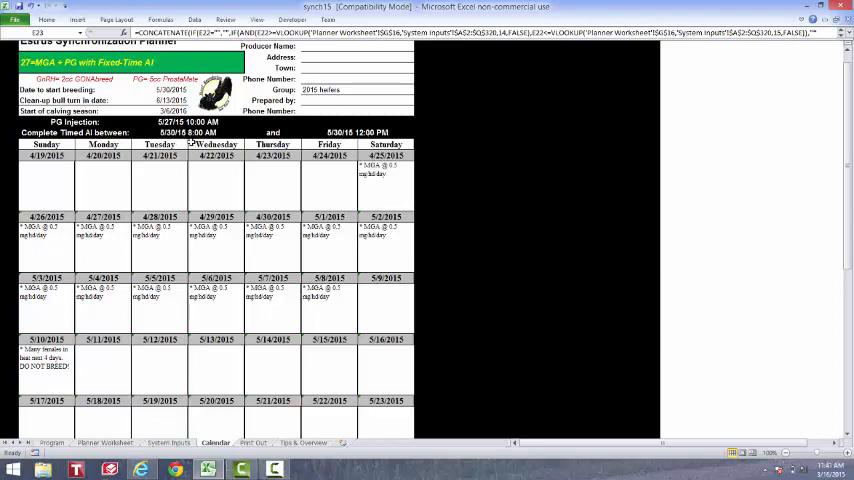
mouse_move(197, 125)
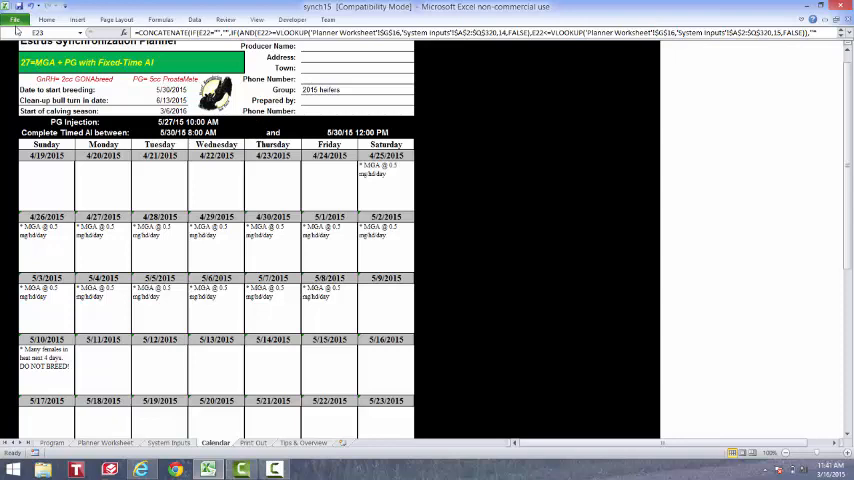
- Bring up the print preview of the one-page Calendar sheet via File > Print
left_click(15, 19)
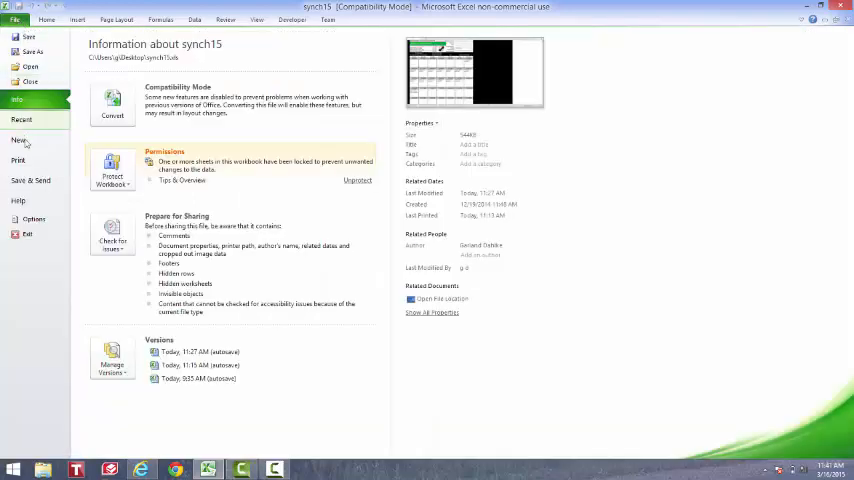
left_click(18, 161)
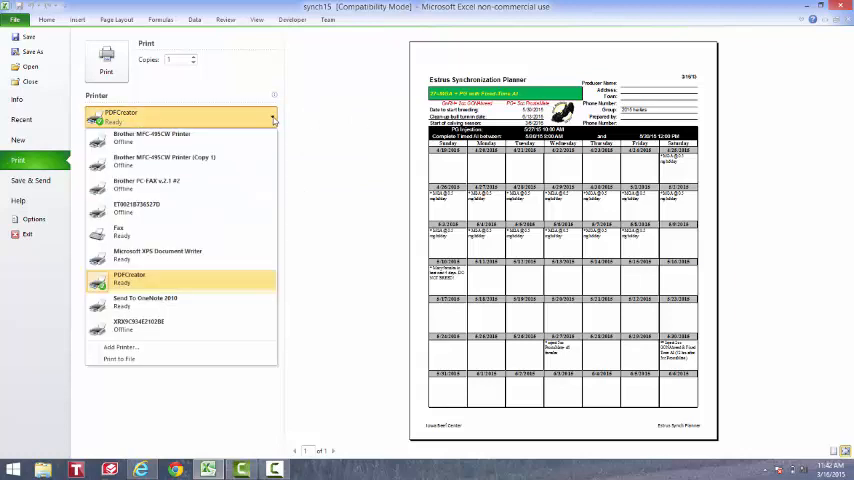
mouse_move(140, 138)
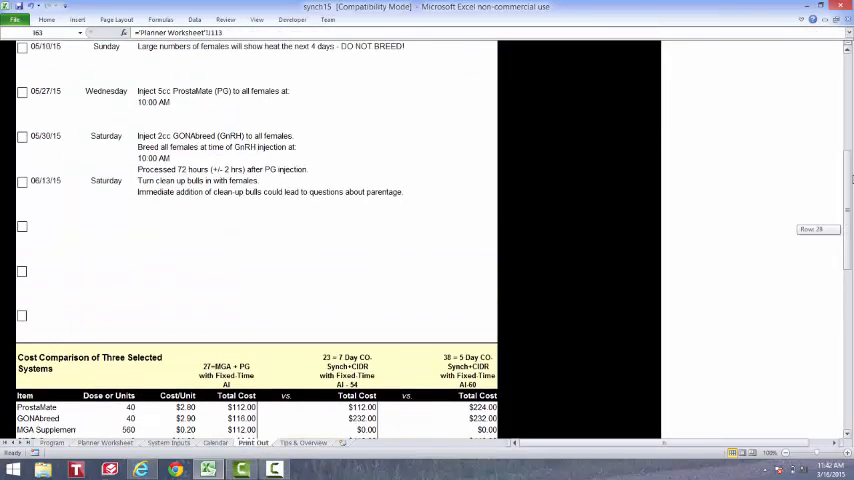
- Scroll through the Print Out sheet's activity schedule and cost comparison tables
scroll("up", 3)
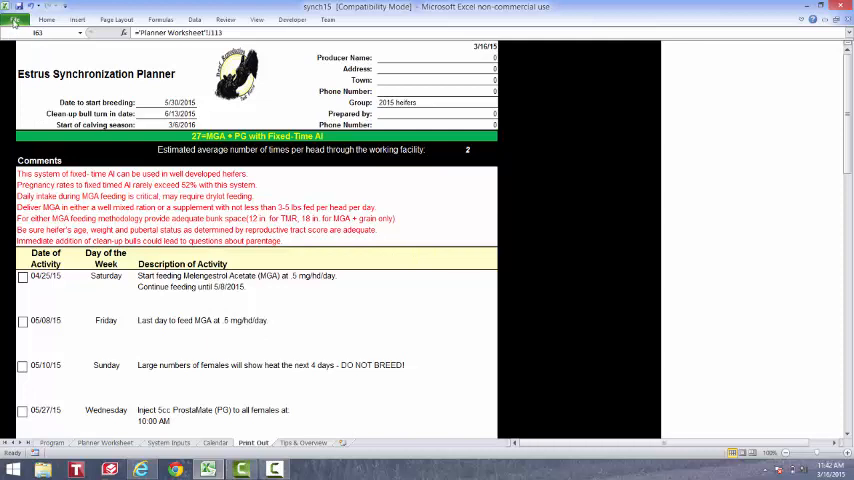
mouse_move(358, 201)
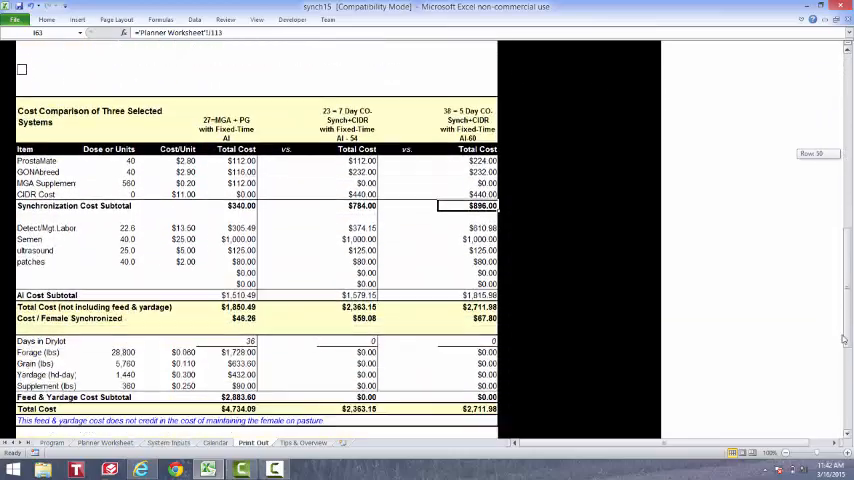
scroll("down", 3)
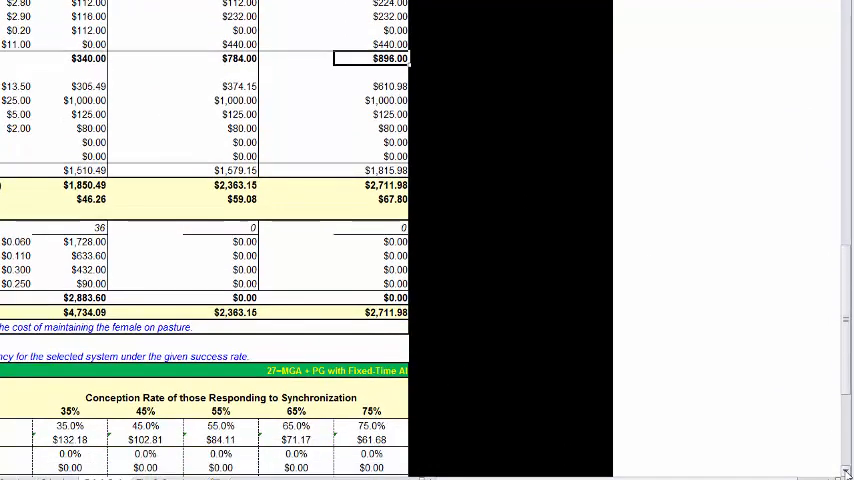
scroll("down", 3)
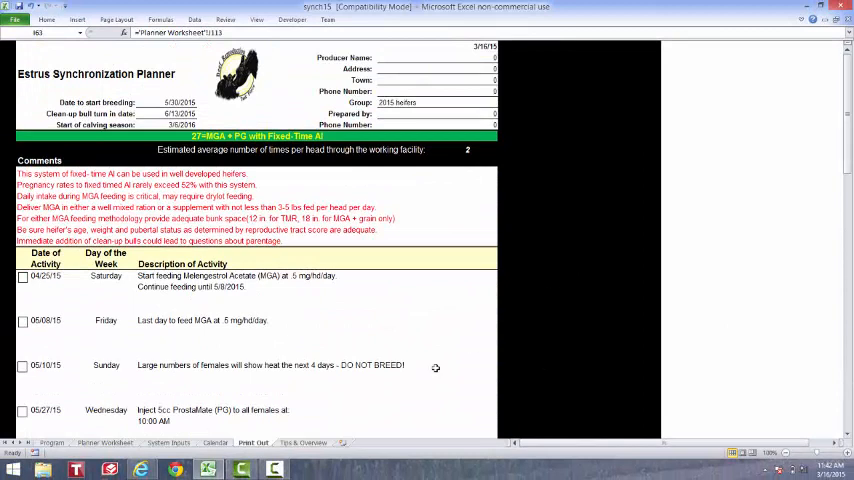
- Return to the Program title sheet with the Task Force credits
left_click(51, 442)
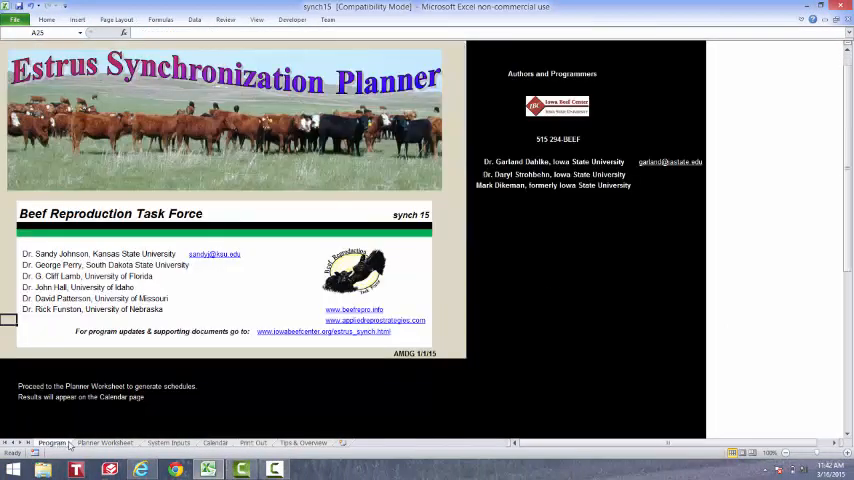
mouse_move(699, 263)
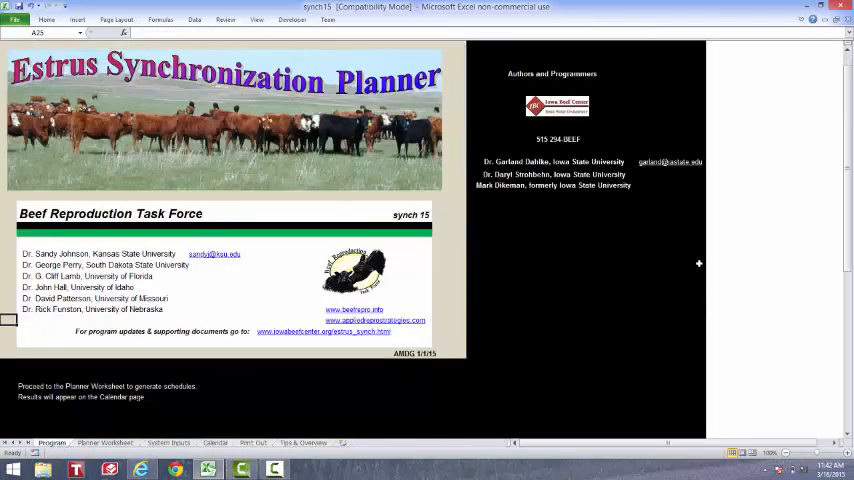
mouse_move(663, 170)
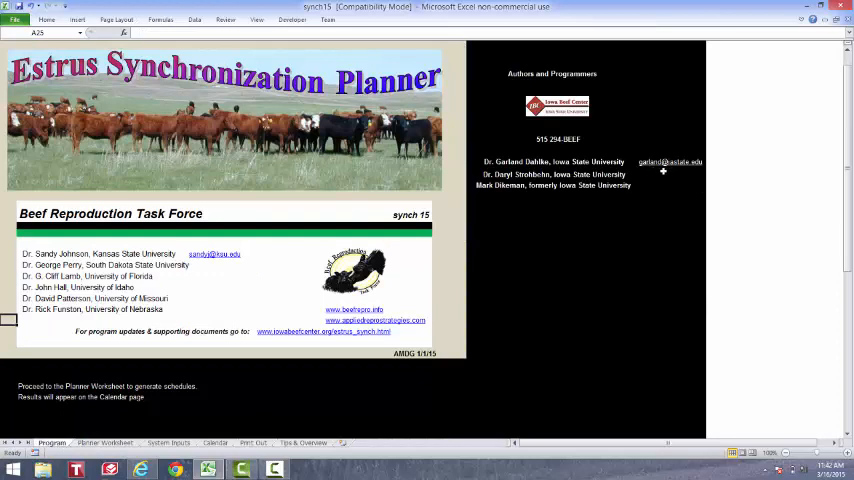